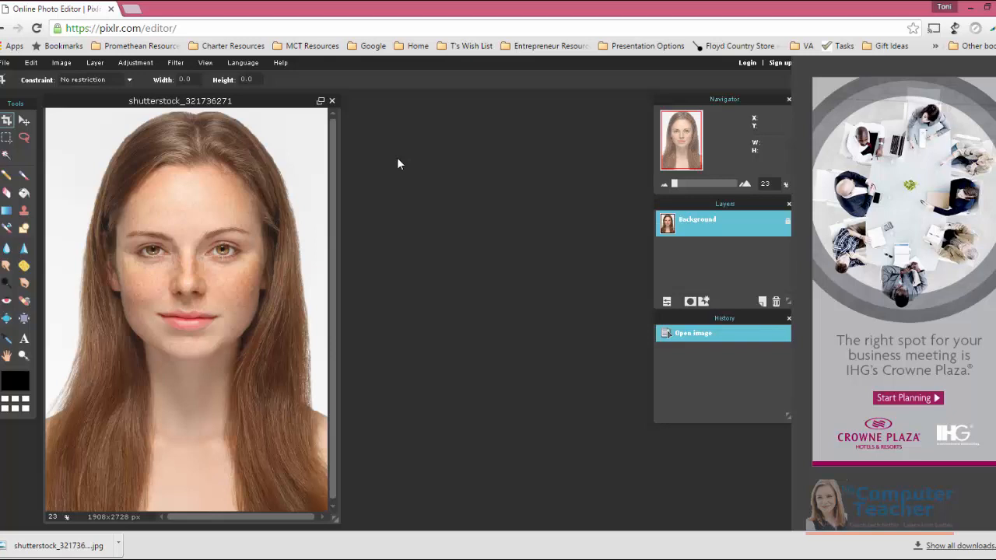
mouse_move(185, 257)
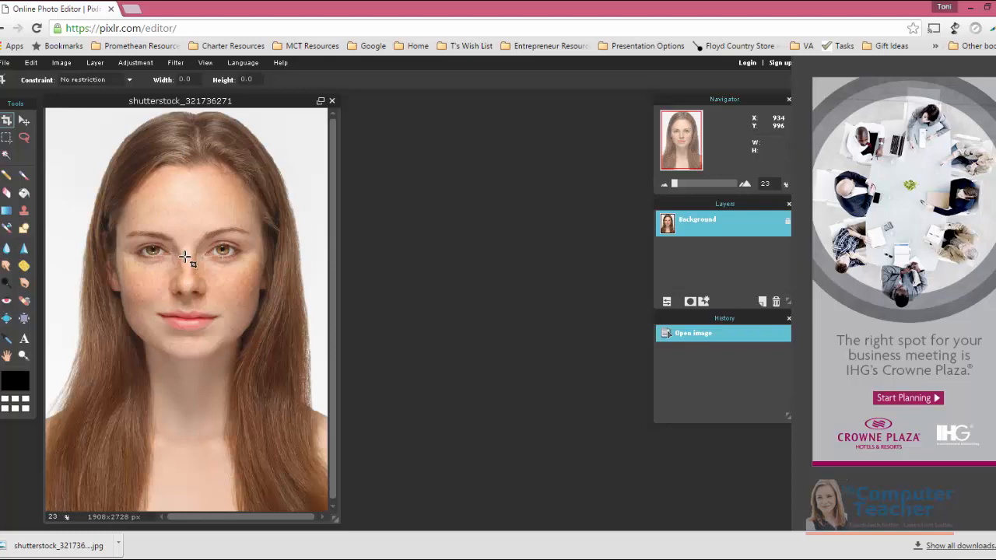
Zoom the portrait to about 230% and bring the woman's left eye into view.
scroll("up", 3)
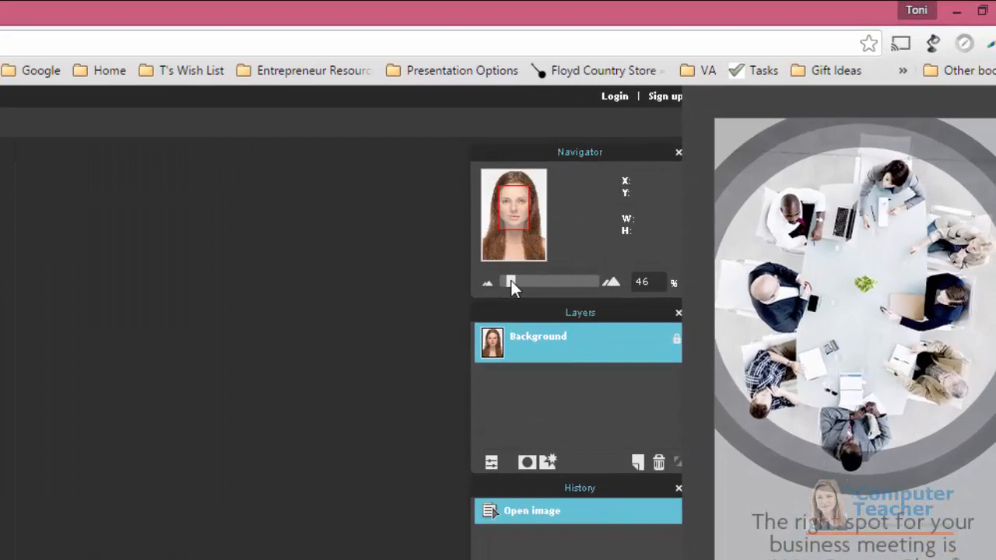
left_click_drag(510, 282, 464, 324)
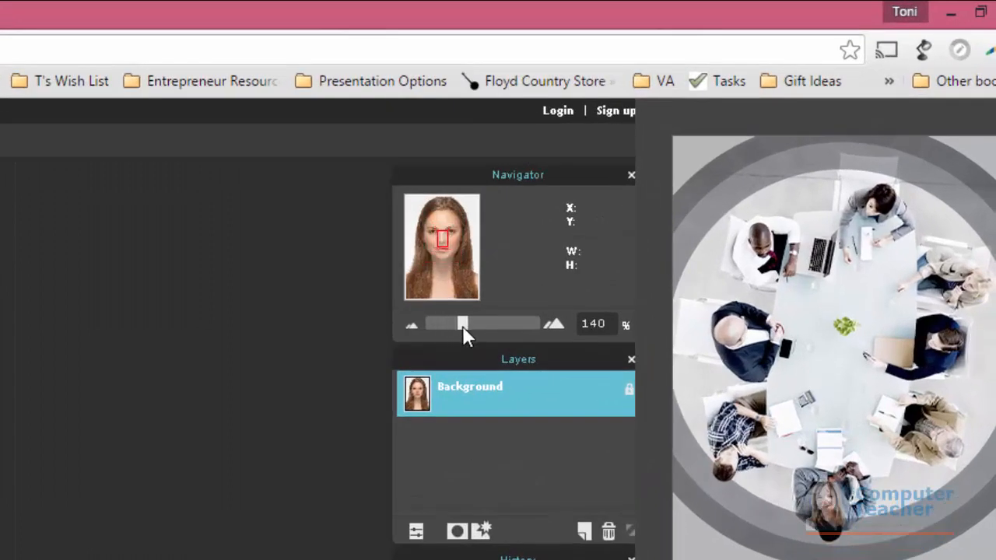
left_click_drag(463, 323, 458, 323)
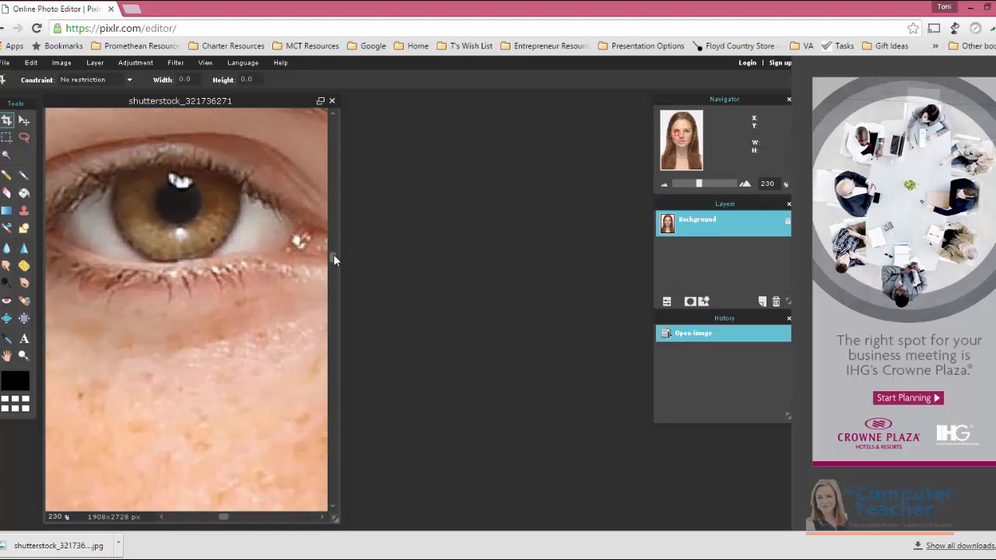
scroll("up", 3)
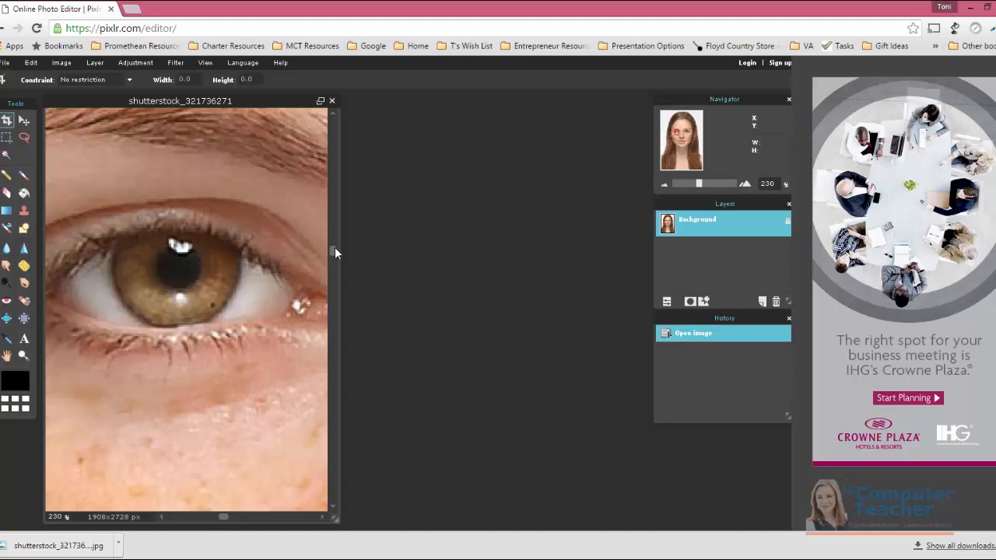
mouse_move(659, 216)
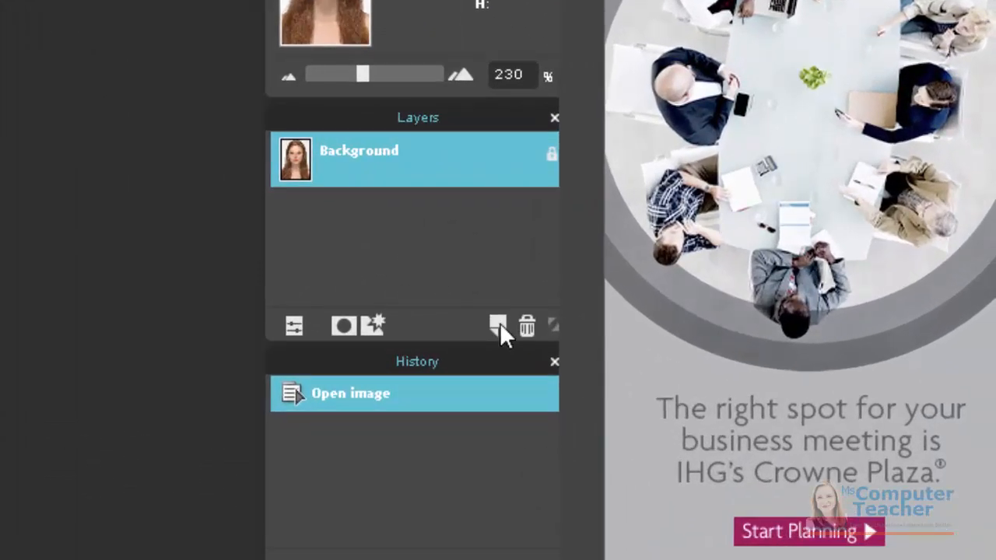
mouse_move(499, 326)
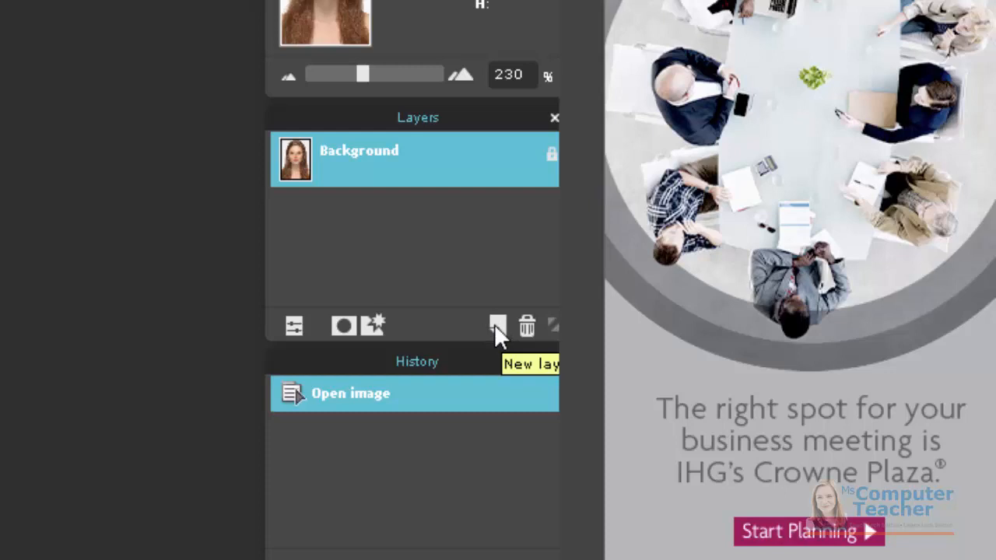
Add a new empty layer above the photo and rename it Eyes.
left_click(498, 326)
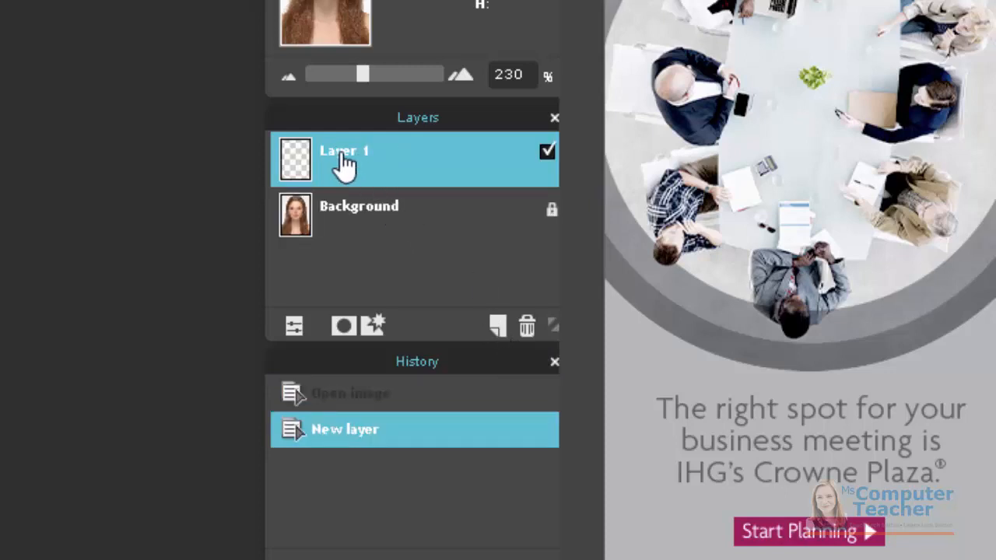
double_click(344, 150)
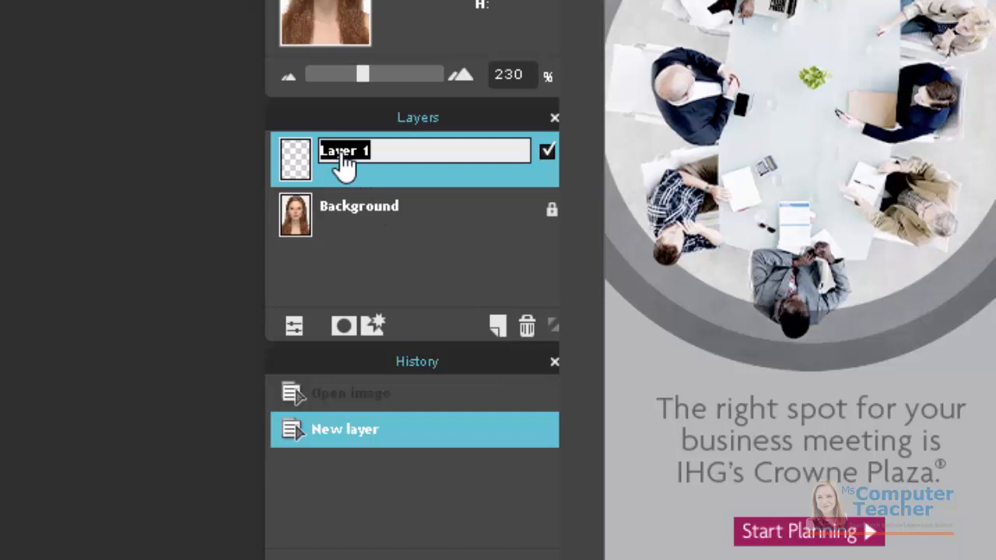
type("Eye")
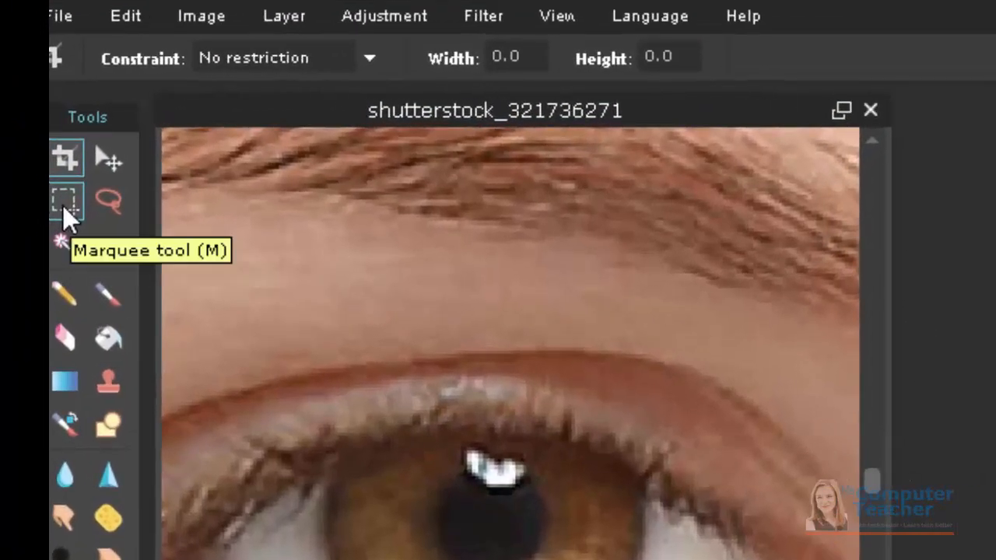
Try a first elliptical marquee selection on the iris, then deselect it.
left_click(65, 202)
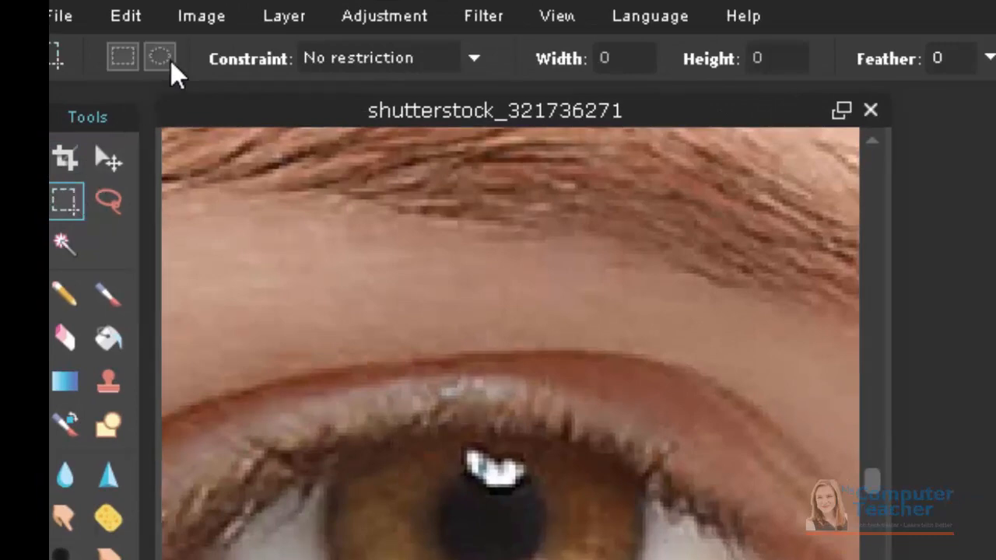
mouse_move(160, 57)
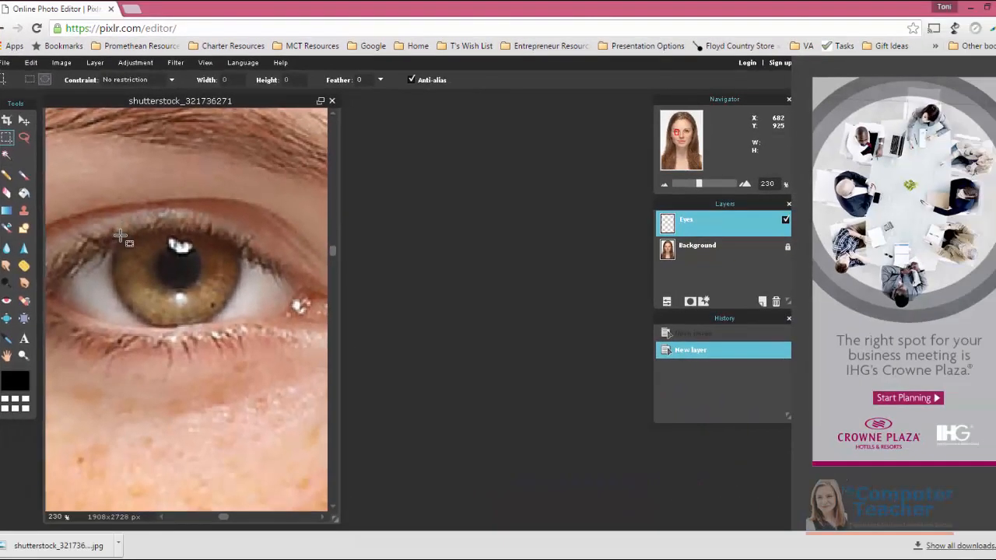
mouse_move(152, 228)
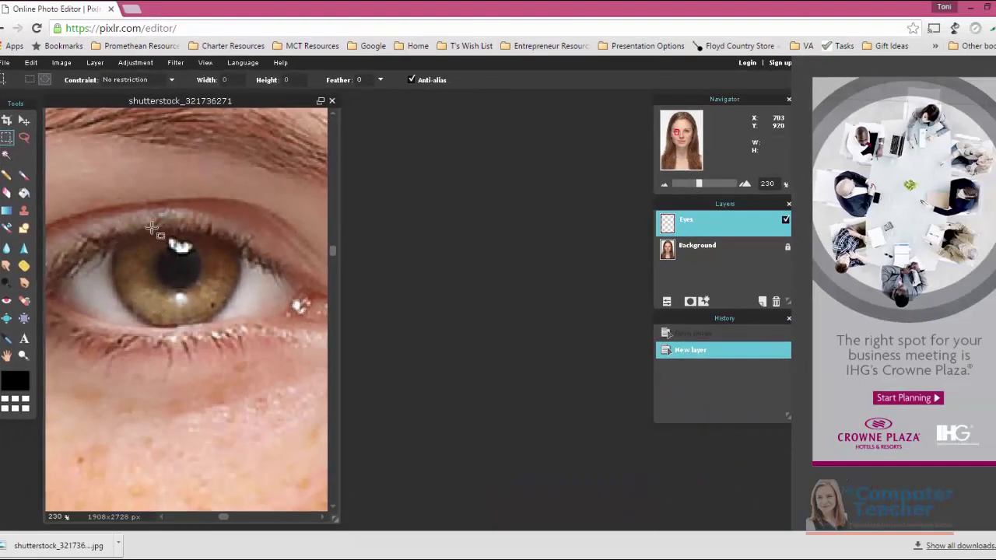
mouse_move(111, 232)
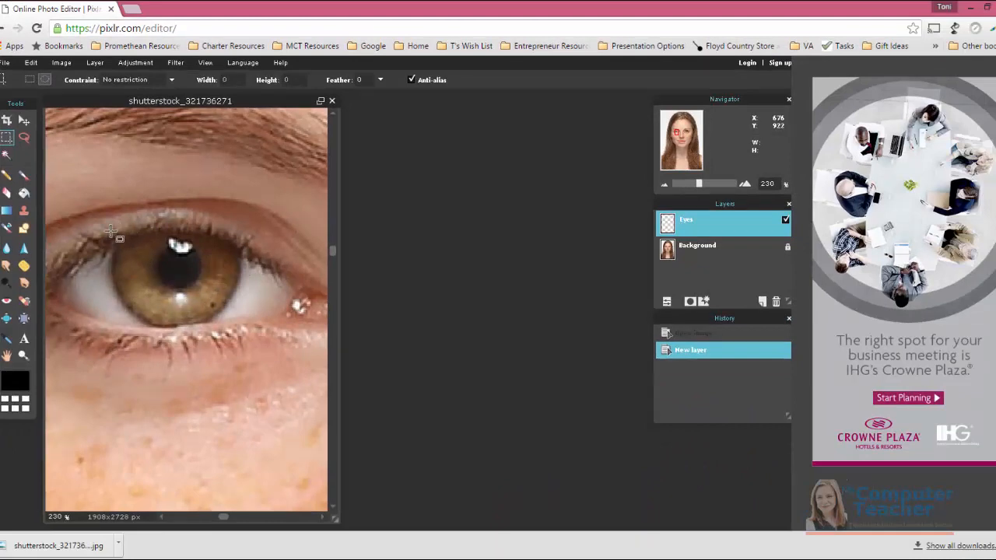
left_click_drag(111, 232, 161, 294)
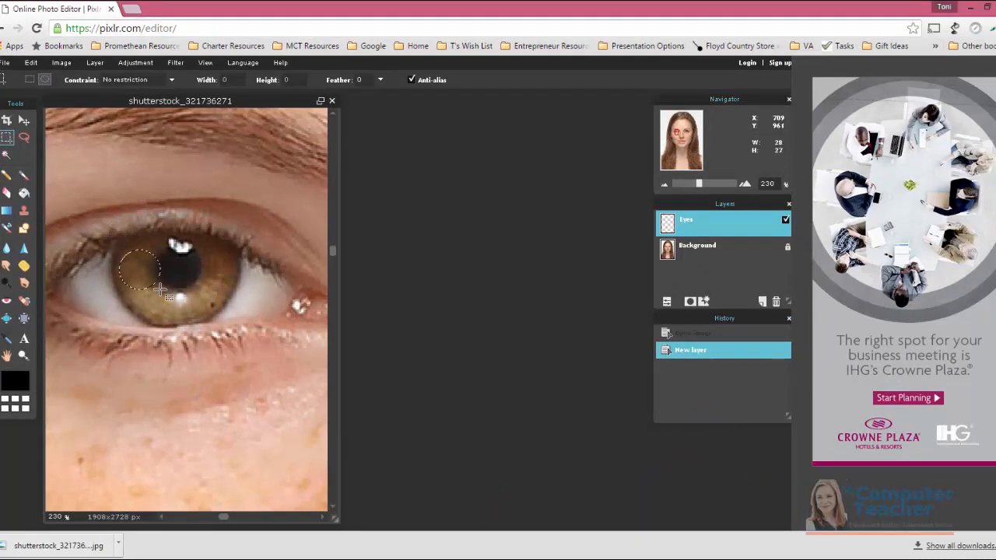
left_click_drag(140, 268, 234, 327)
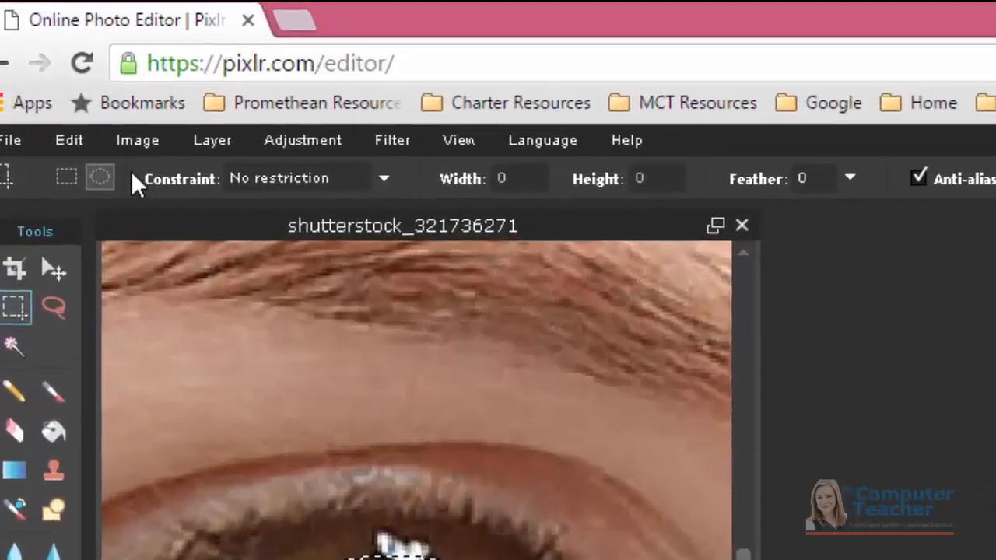
left_click(68, 140)
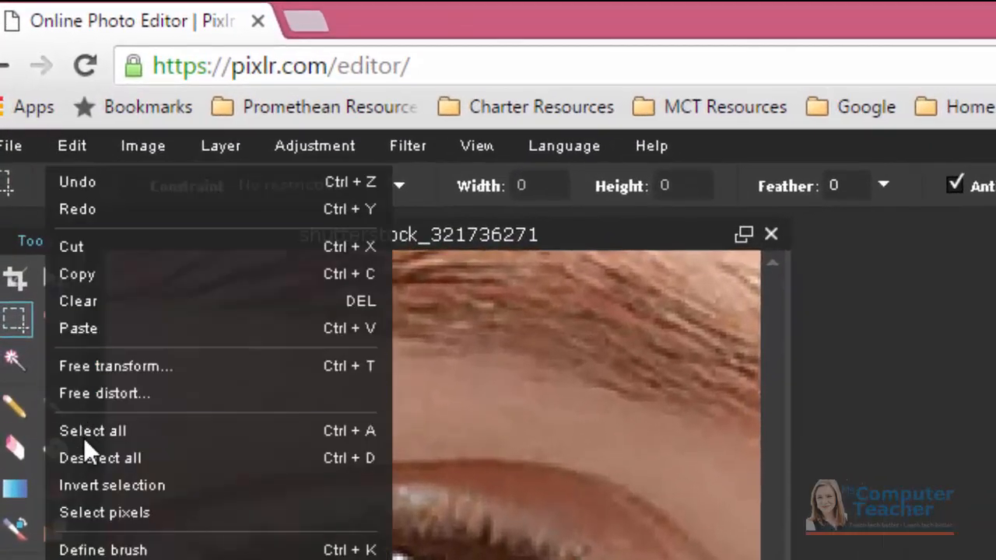
left_click(100, 457)
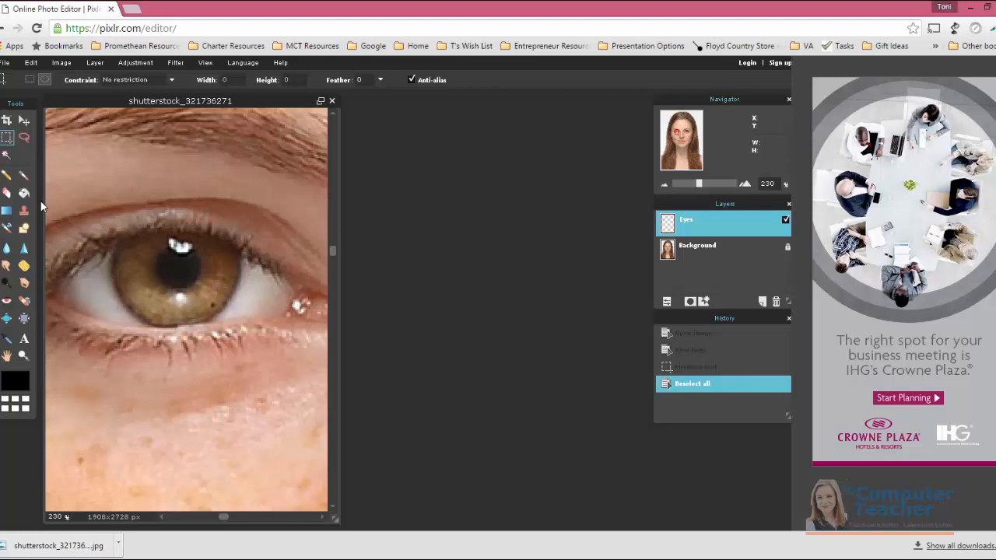
mouse_move(115, 216)
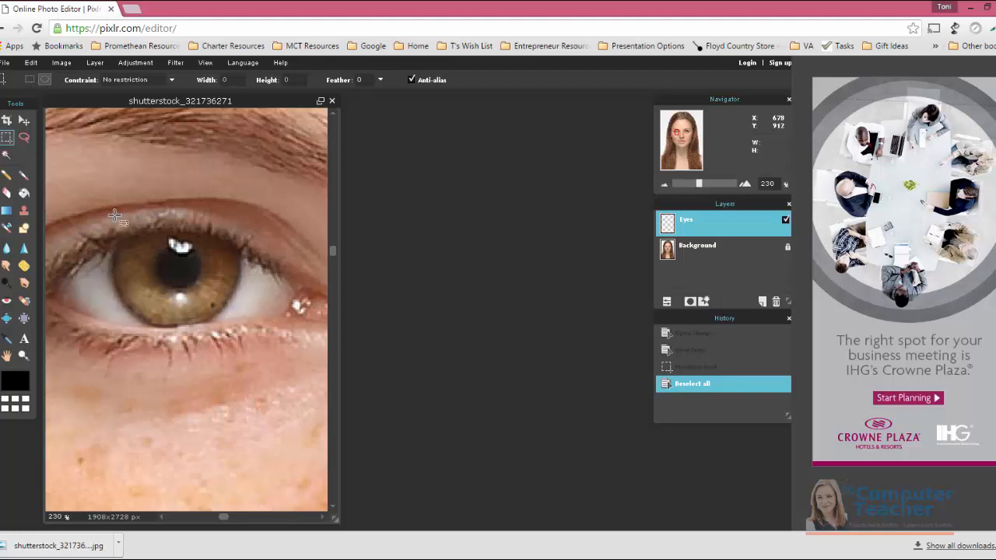
Redraw and position the circular selection to fit around the iris.
left_click_drag(116, 217, 144, 302)
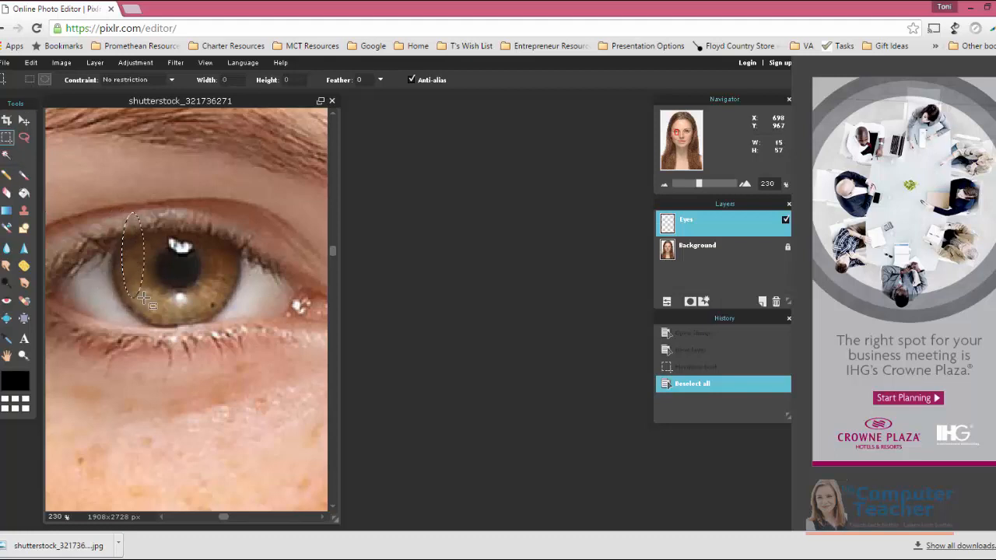
left_click_drag(143, 296, 241, 331)
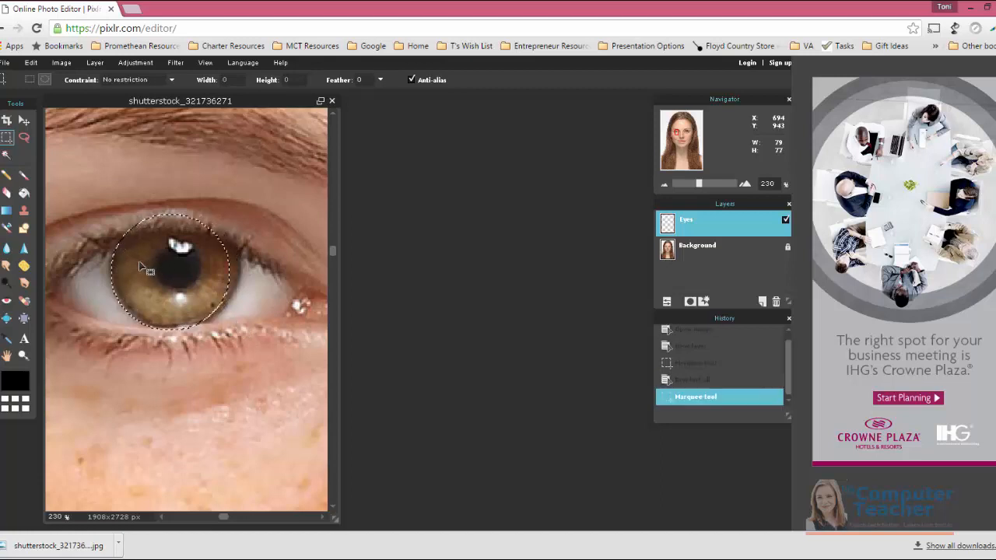
left_click_drag(144, 266, 233, 278)
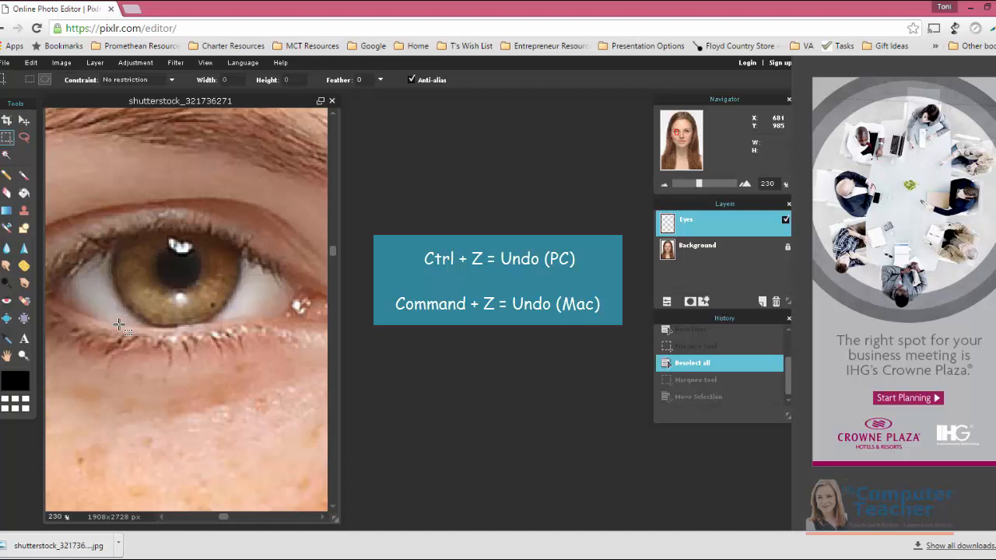
left_click_drag(119, 212, 125, 272)
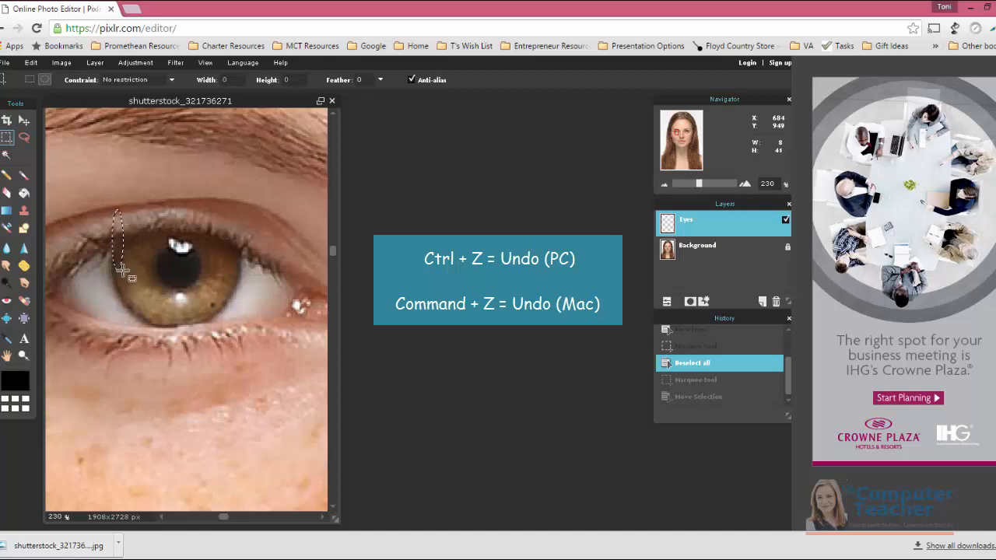
left_click_drag(125, 271, 216, 326)
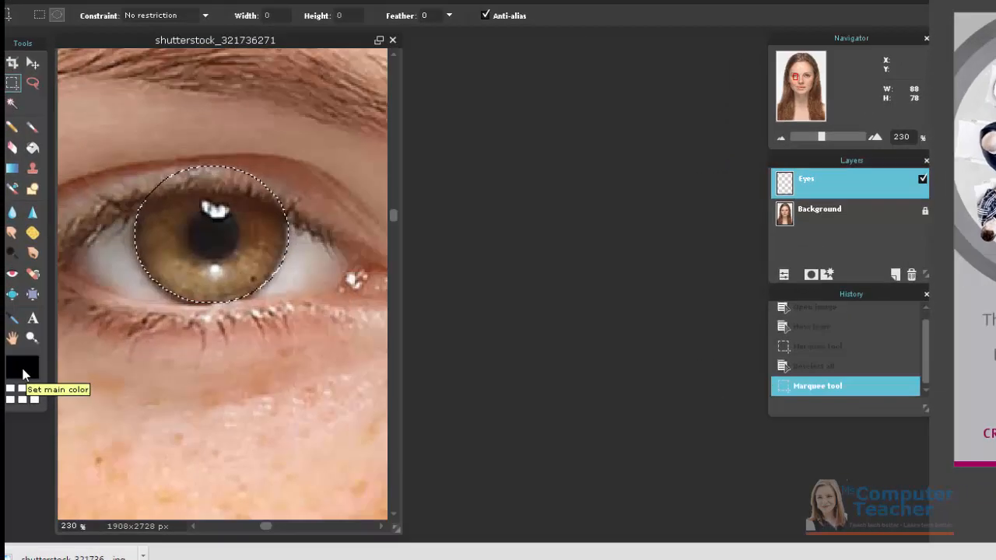
Pick the light blue #66ccff swatch from the Web colours as the main colour.
left_click(22, 372)
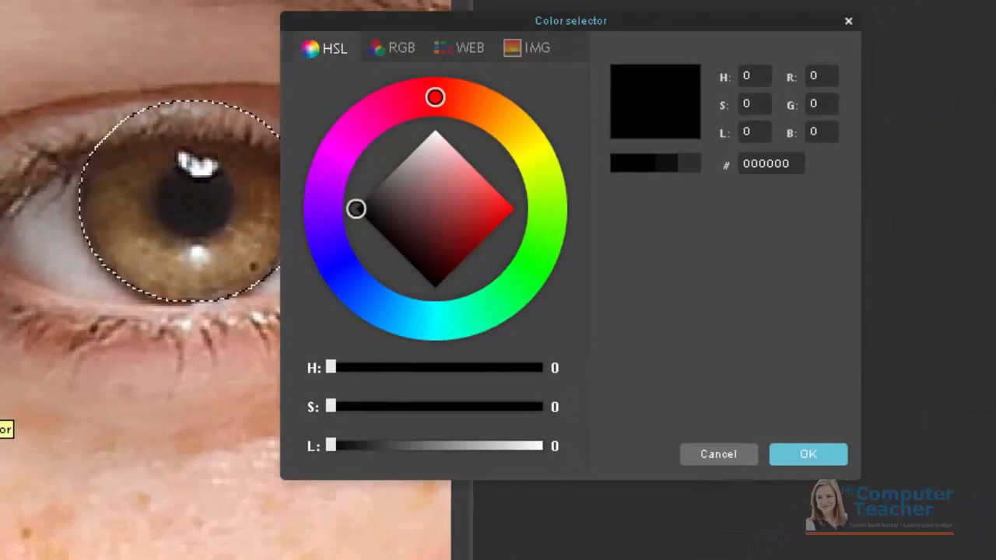
left_click_drag(572, 21, 508, 57)
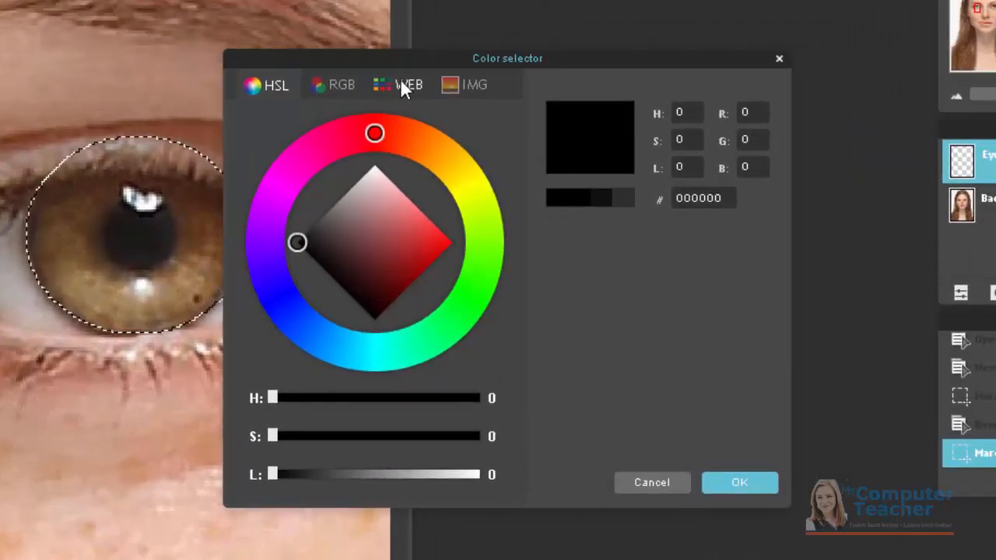
left_click(408, 84)
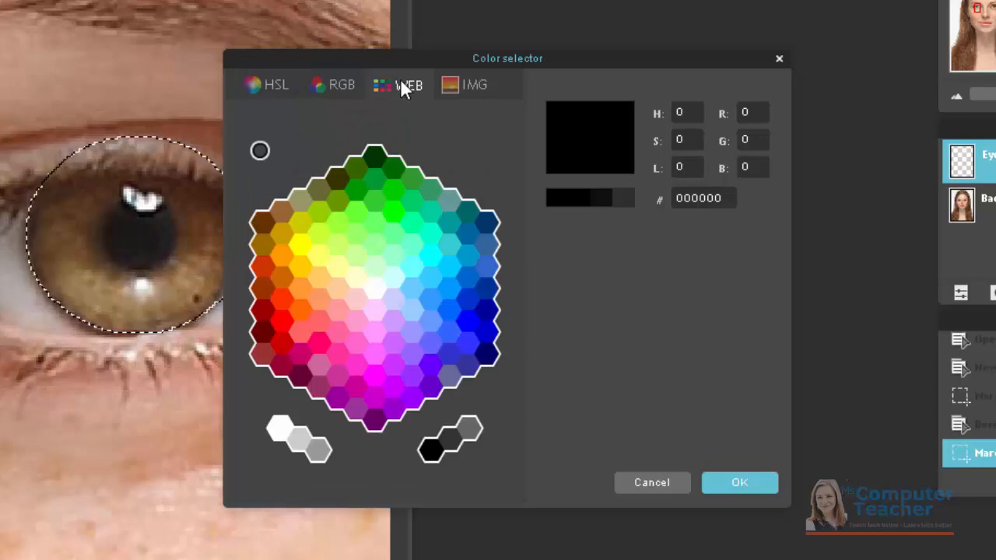
left_click(436, 282)
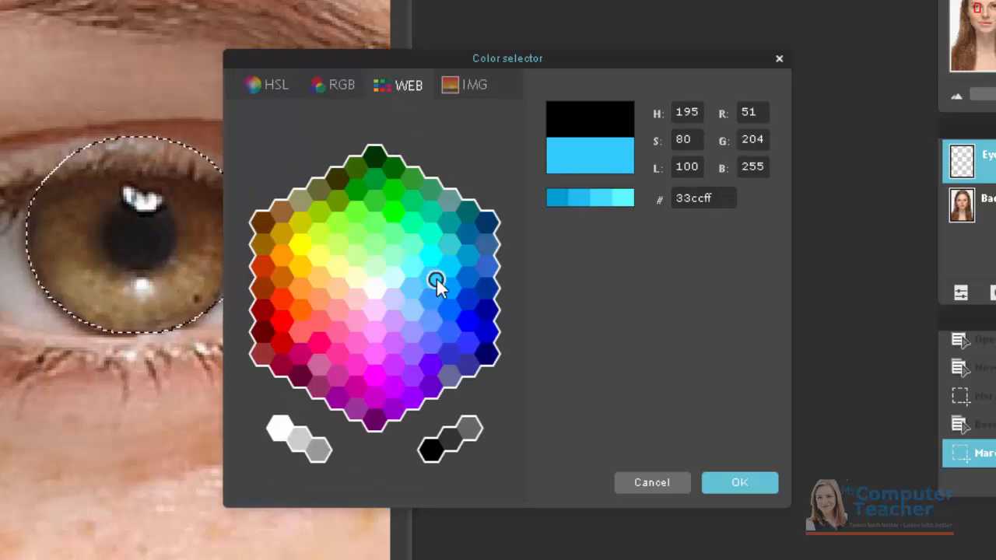
left_click(417, 292)
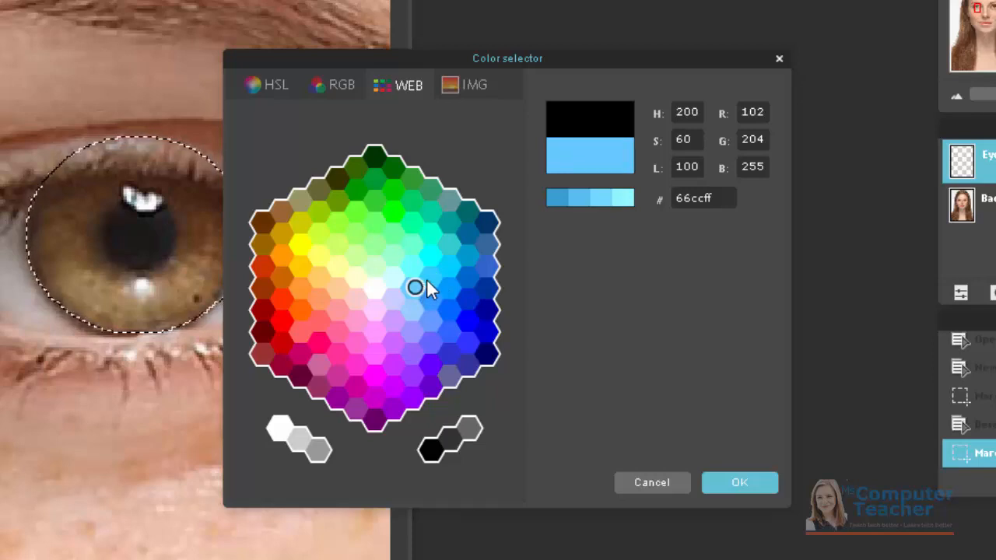
mouse_move(421, 295)
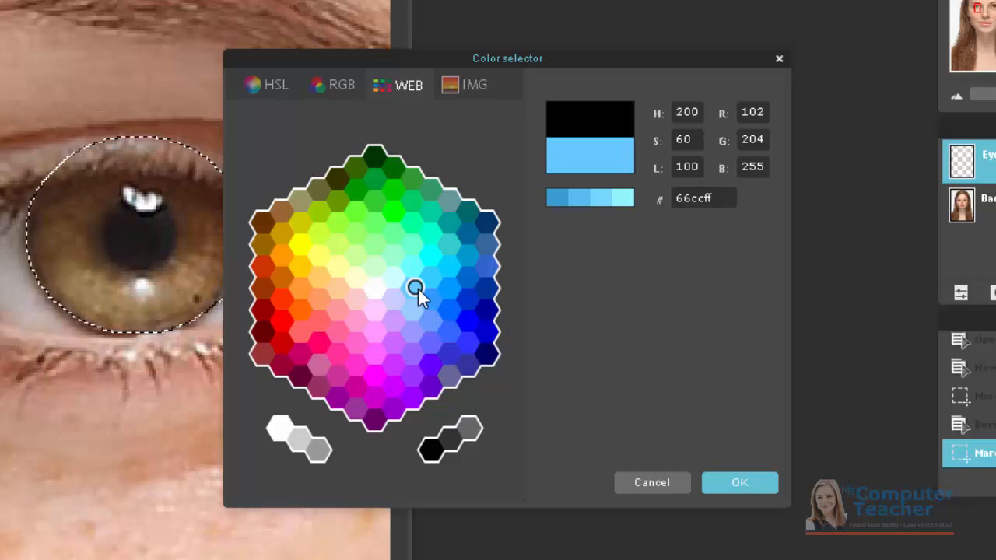
mouse_move(757, 478)
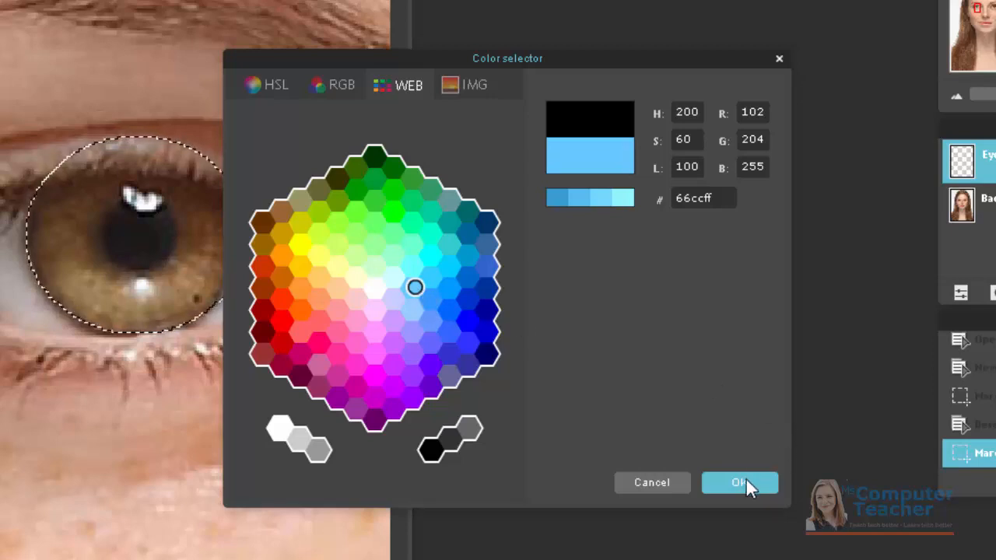
left_click(739, 483)
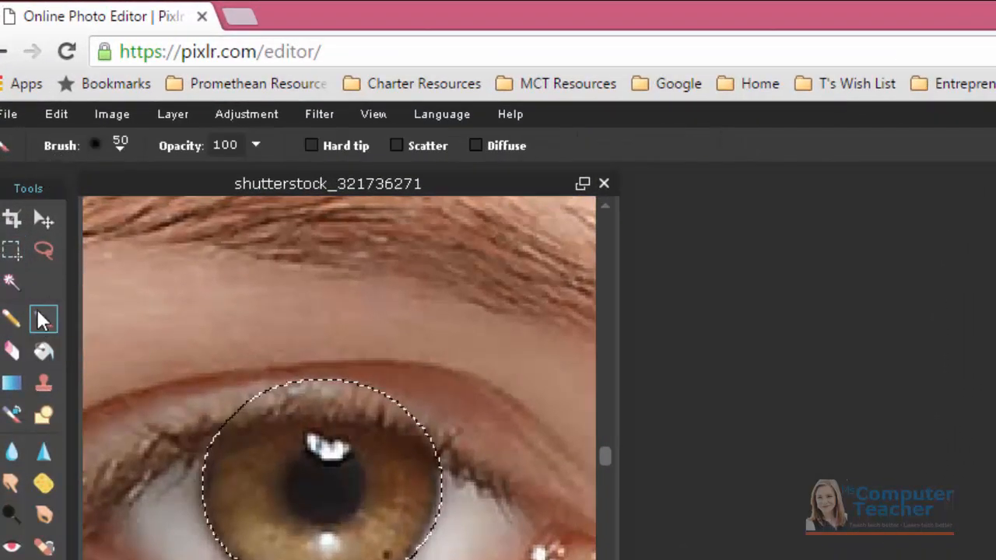
Choose the Brush tool with the soft 200 px preset.
left_click(44, 319)
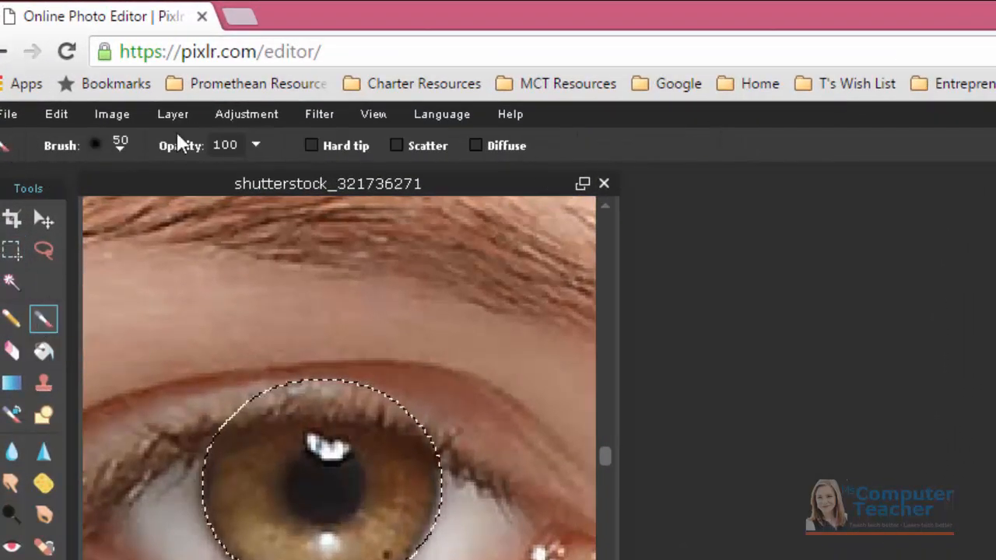
left_click(94, 145)
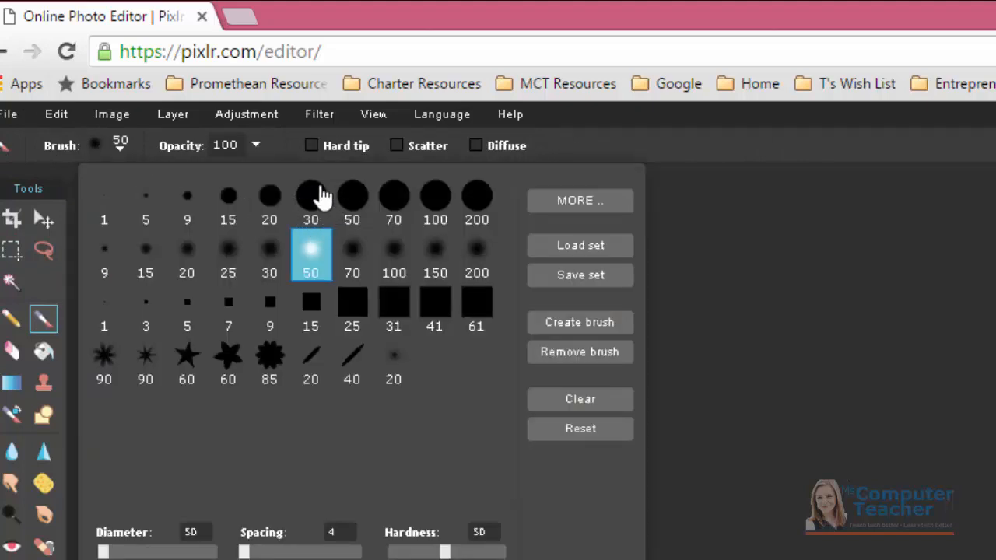
mouse_move(463, 256)
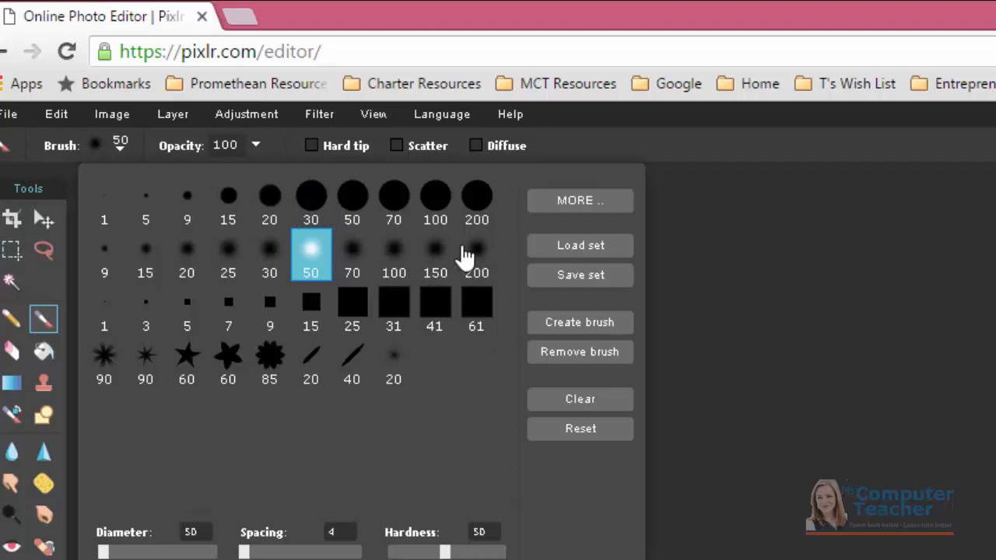
left_click(477, 255)
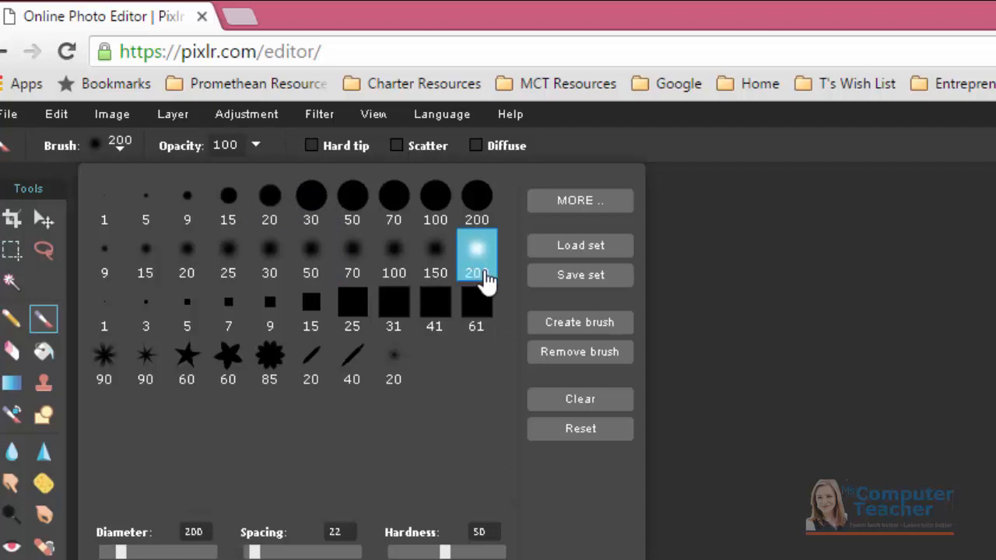
mouse_move(480, 257)
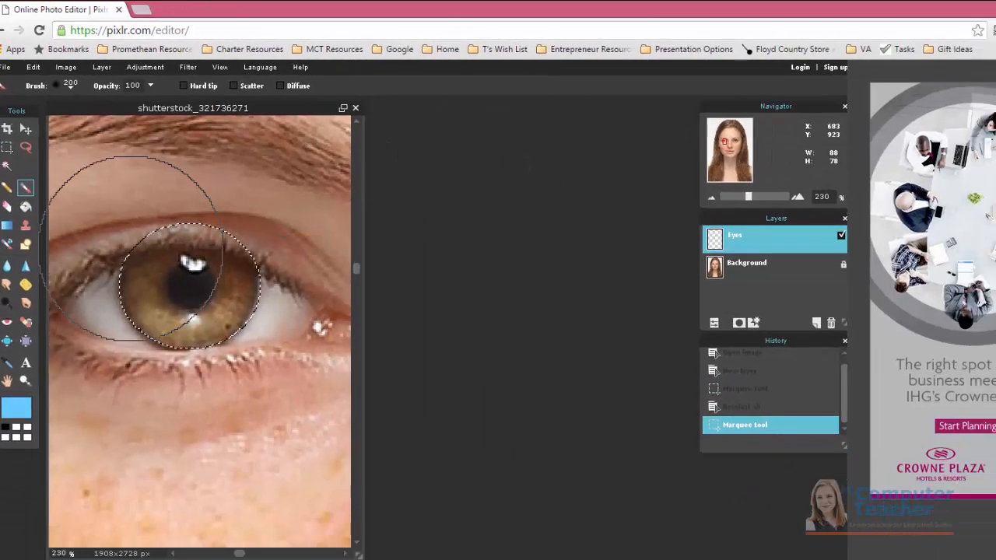
mouse_move(179, 250)
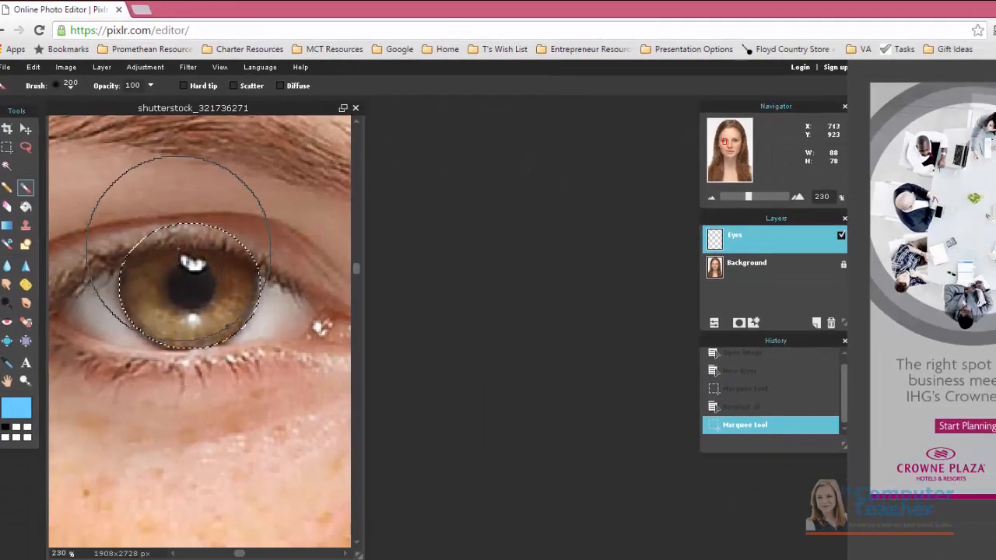
Paint light blue across the whole iris inside the selection.
left_click(195, 288)
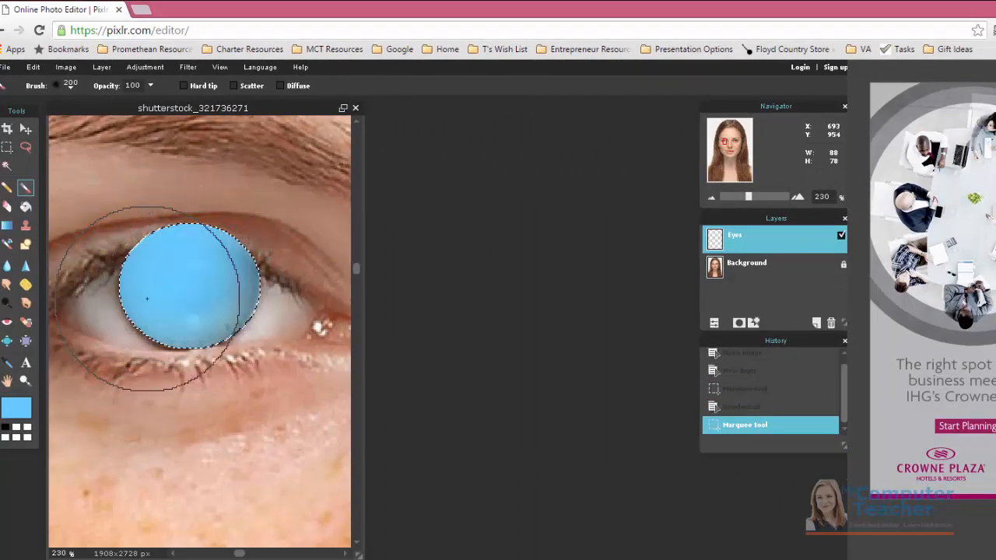
left_click_drag(148, 300, 199, 238)
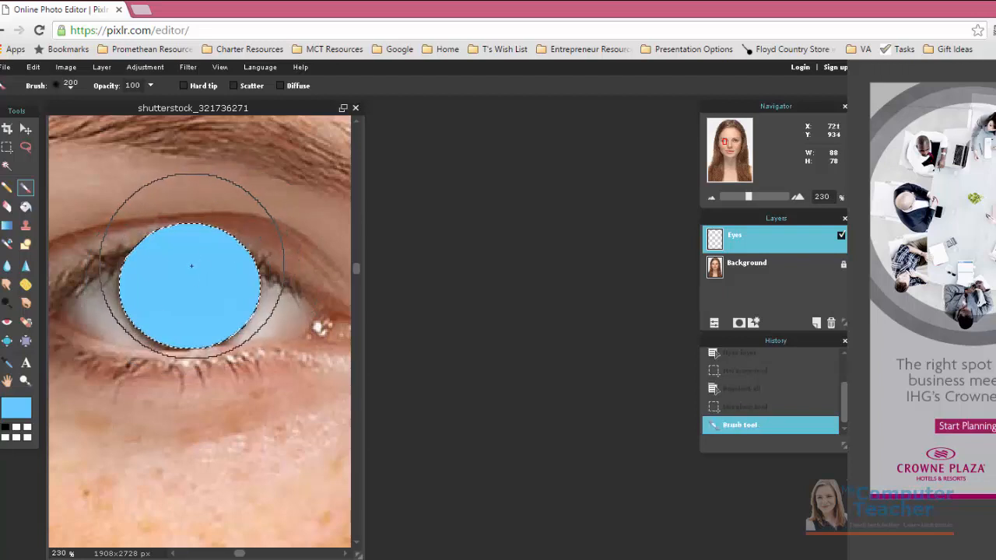
left_click(70, 86)
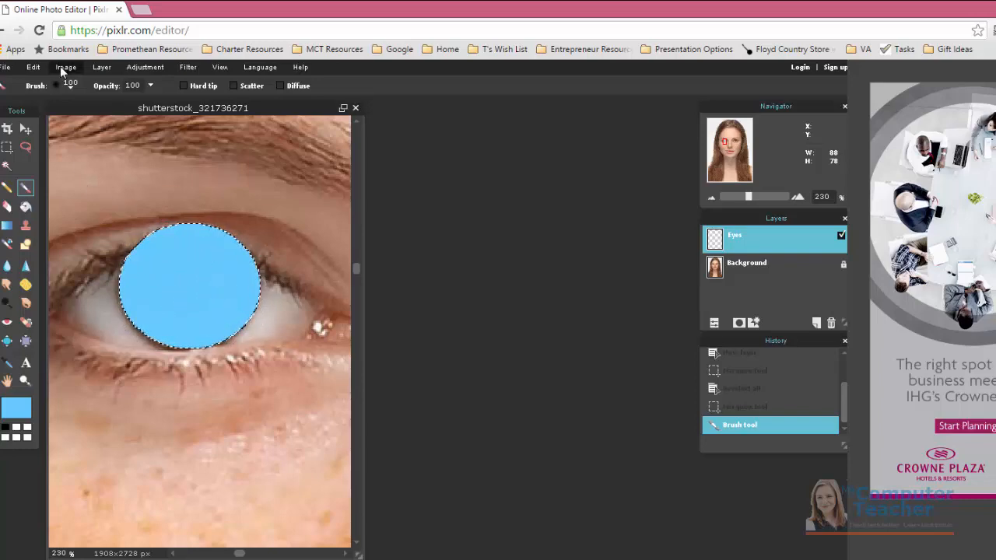
Use Edit > Deselect all to clear the iris circle.
left_click(65, 67)
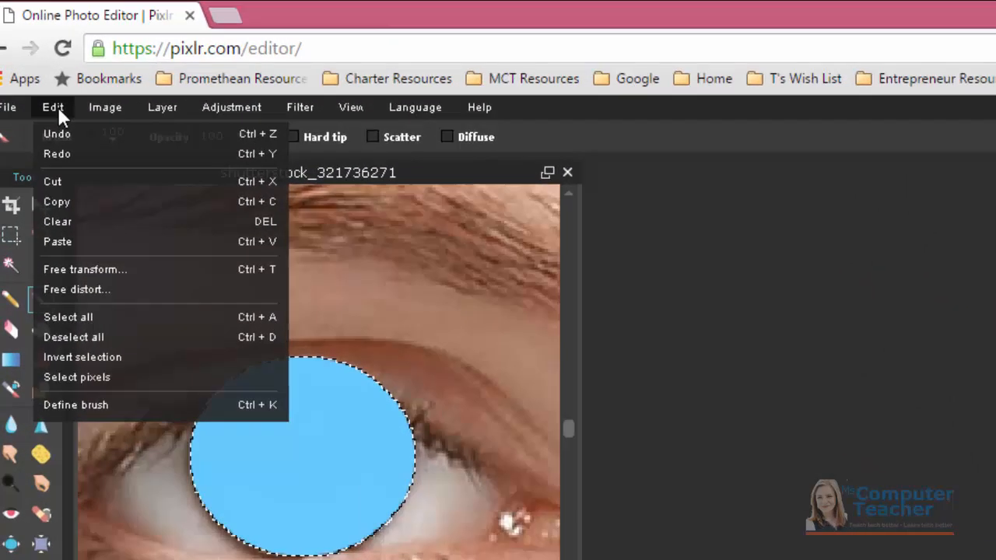
mouse_move(74, 337)
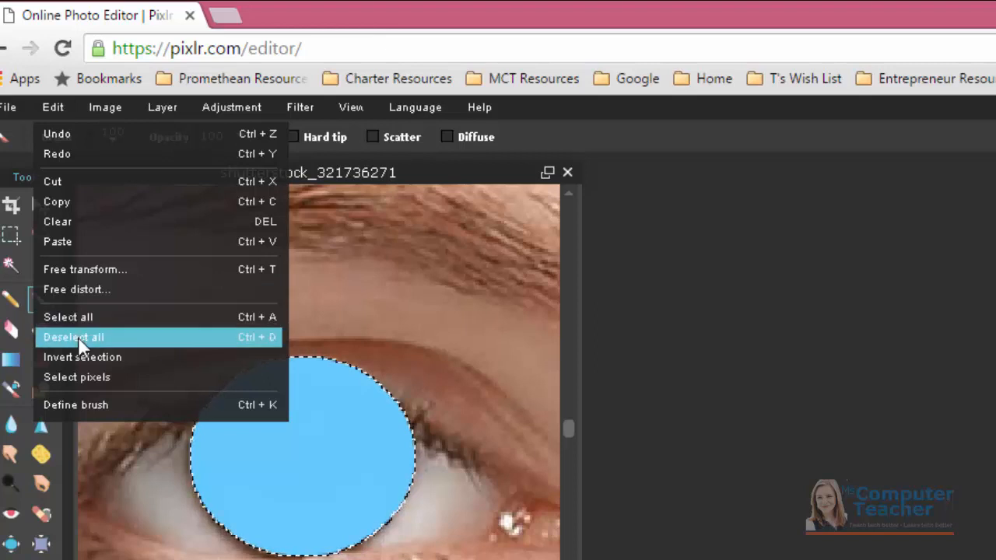
mouse_move(247, 346)
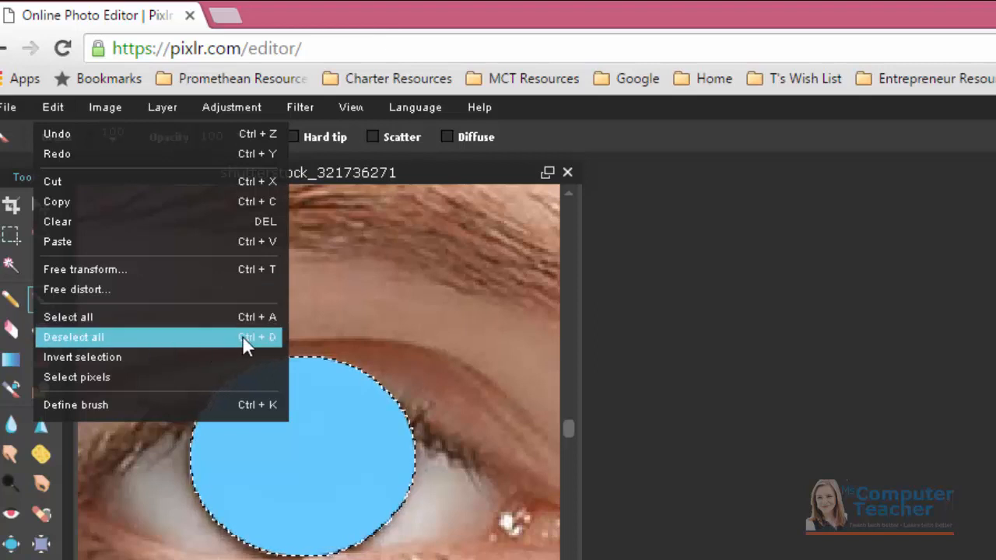
left_click(73, 337)
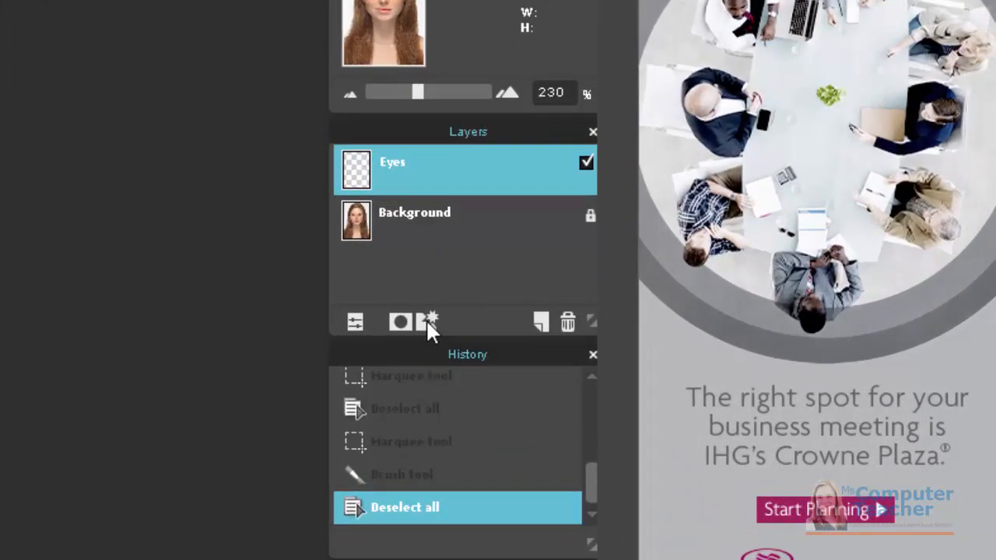
mouse_move(402, 321)
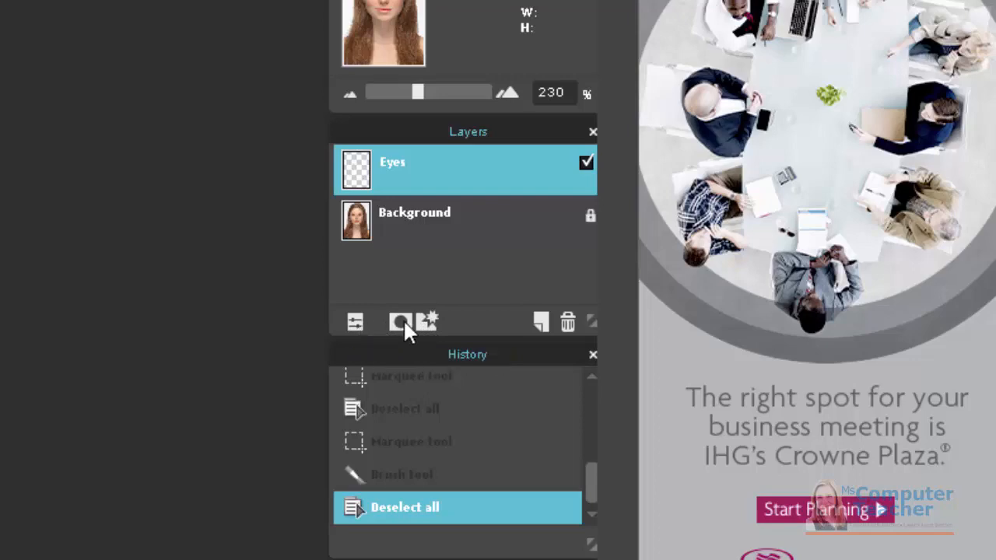
Set the Eyes layer's blend mode to Overlay in the layer settings.
left_click(429, 322)
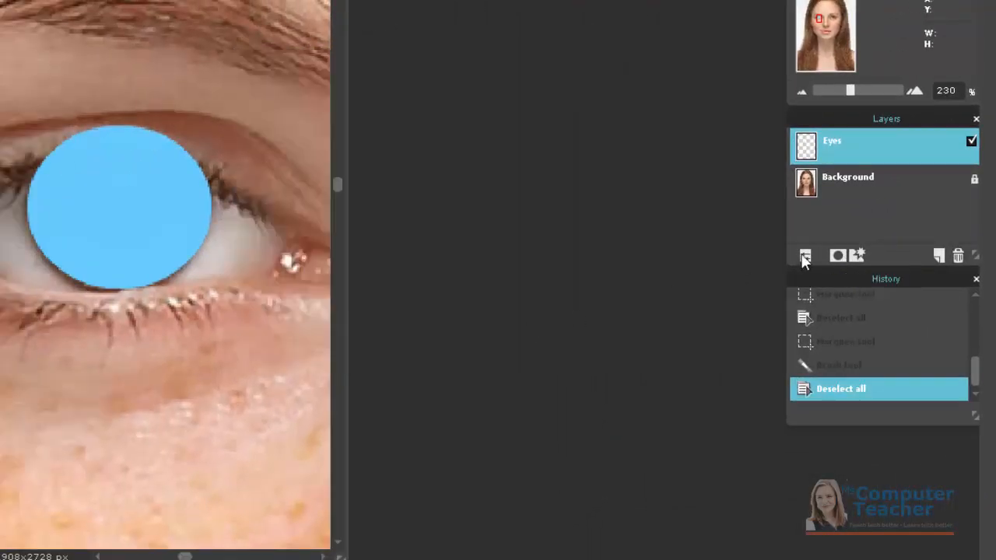
left_click(806, 255)
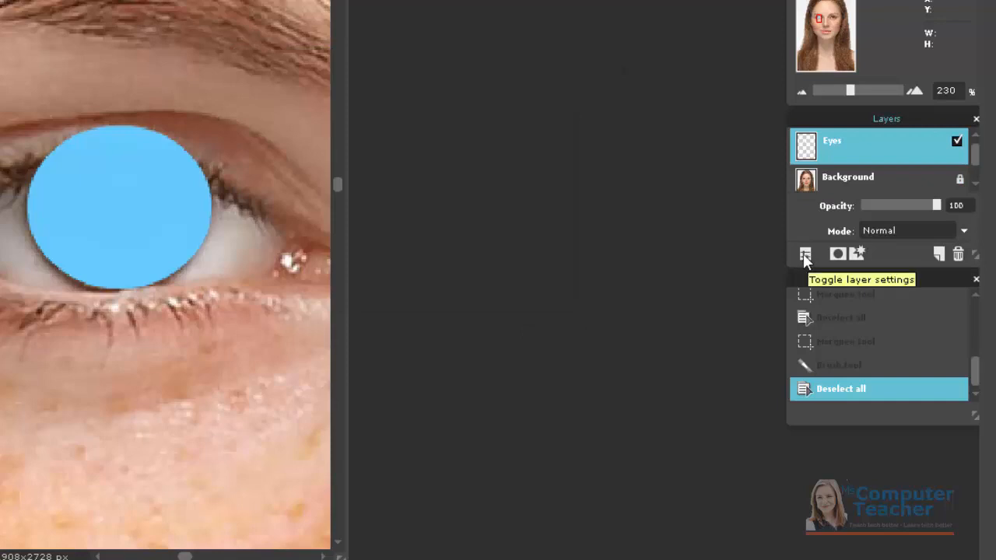
mouse_move(965, 237)
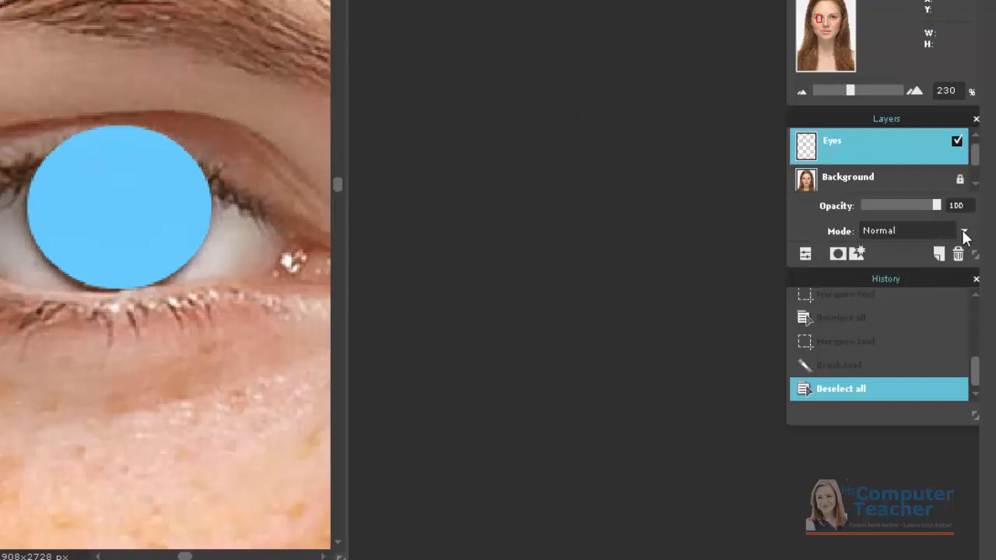
left_click(964, 230)
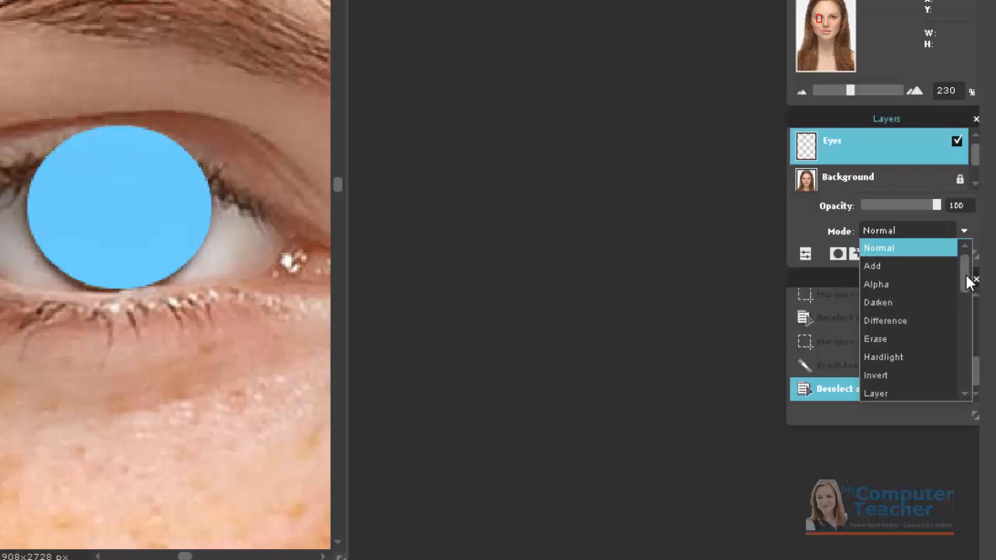
scroll("down", 3)
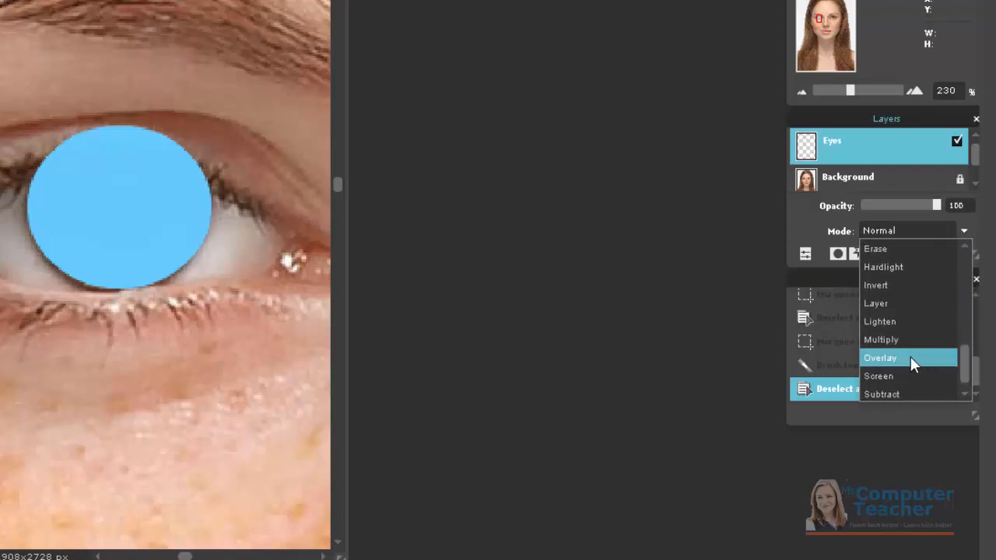
left_click(880, 358)
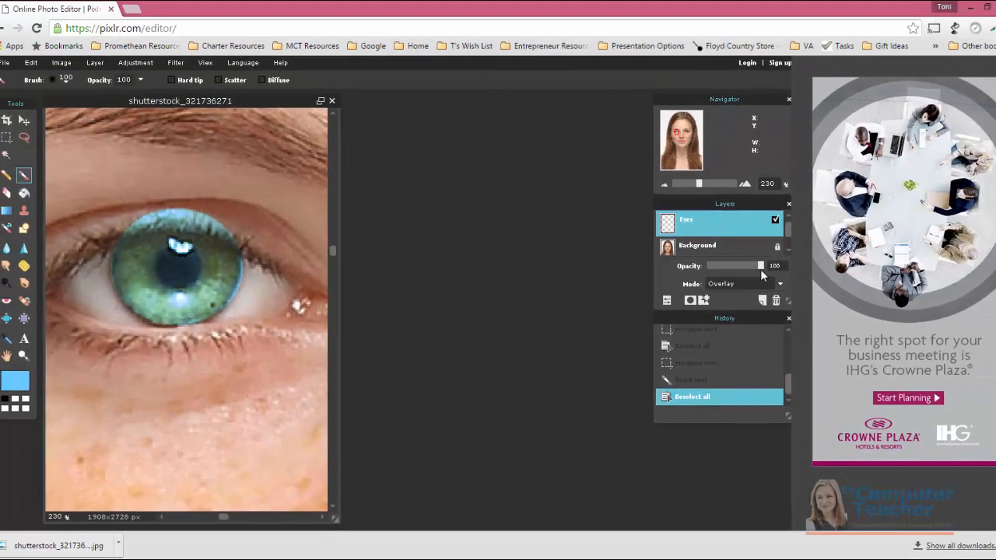
Adjust the Eyes layer opacity slider, settling at about 75%.
left_click_drag(761, 266, 755, 266)
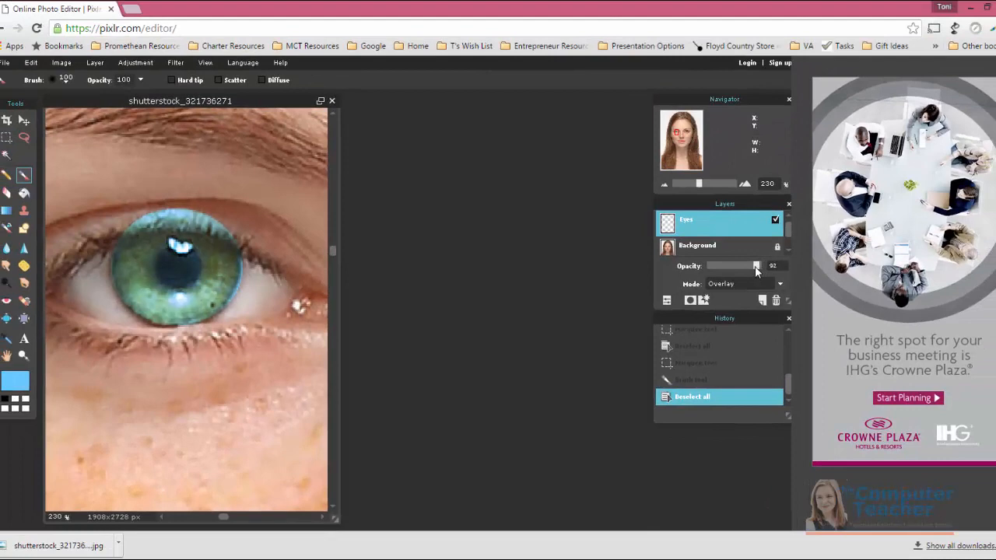
left_click_drag(755, 266, 738, 267)
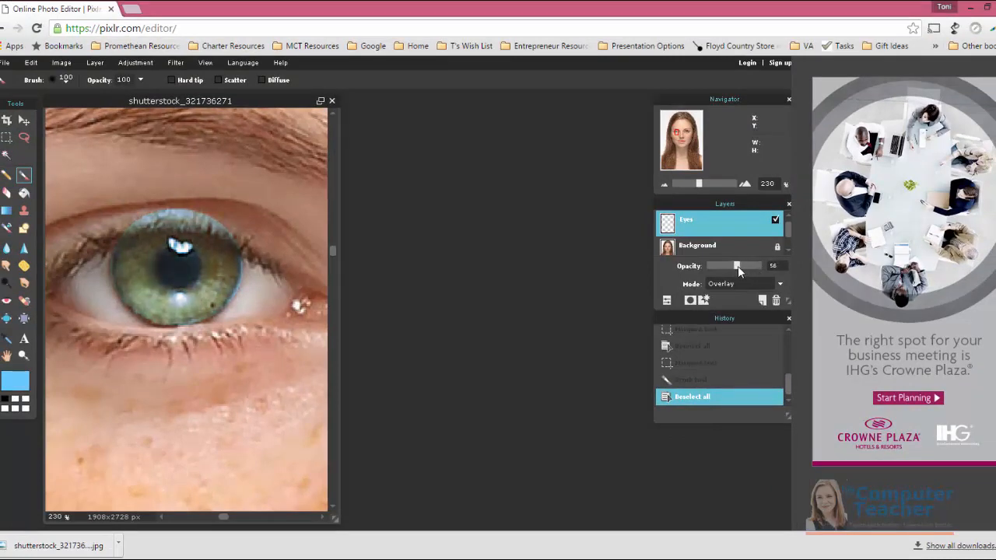
left_click_drag(737, 266, 755, 266)
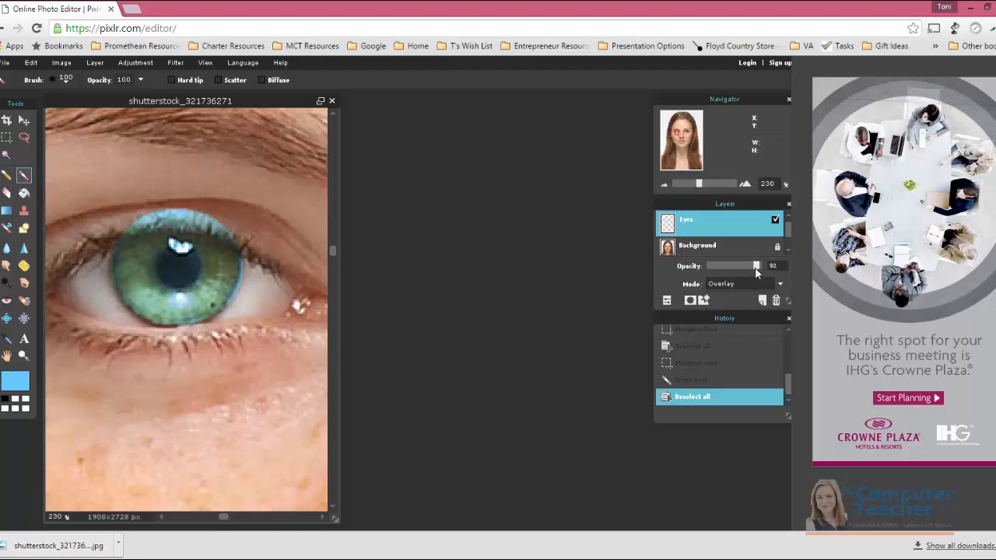
left_click_drag(755, 266, 750, 266)
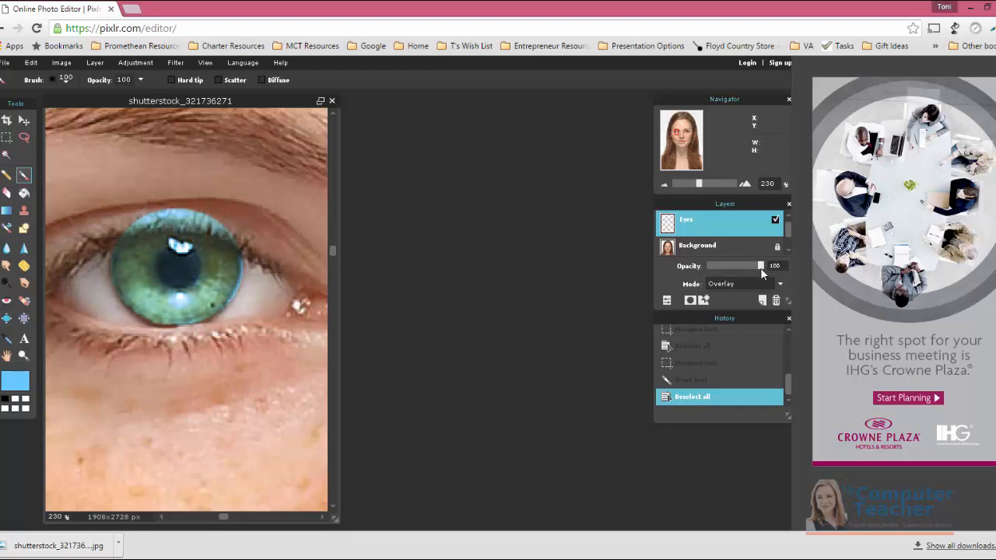
left_click_drag(761, 266, 750, 265)
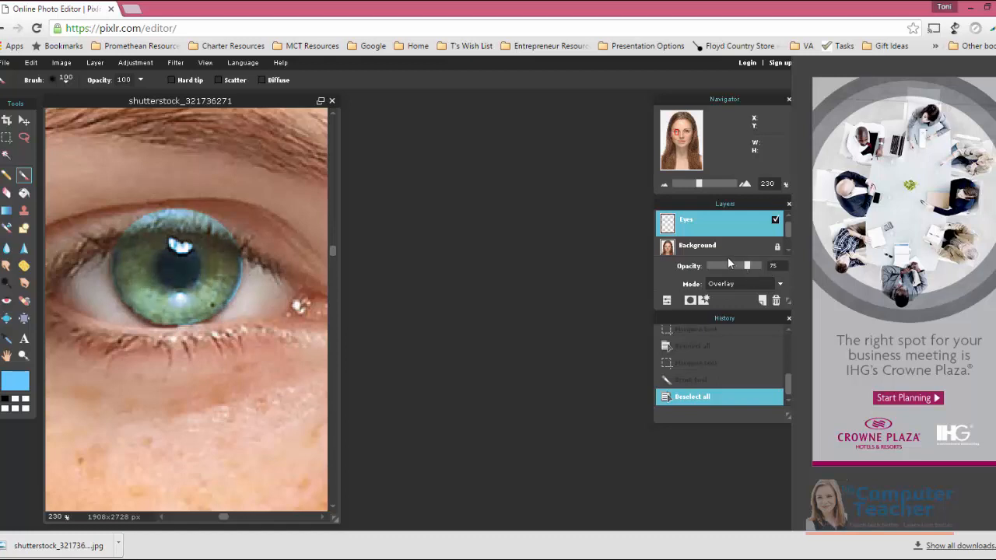
mouse_move(712, 251)
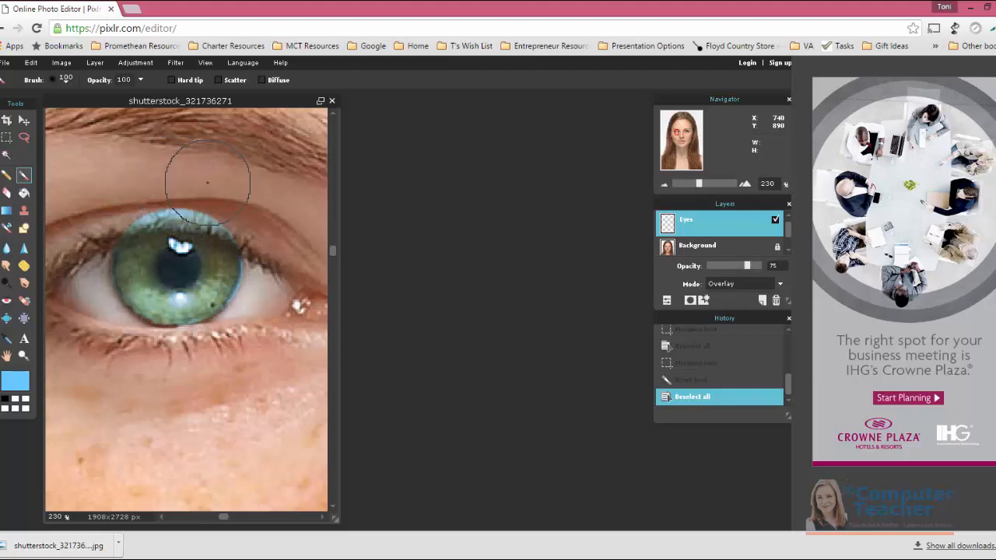
mouse_move(158, 169)
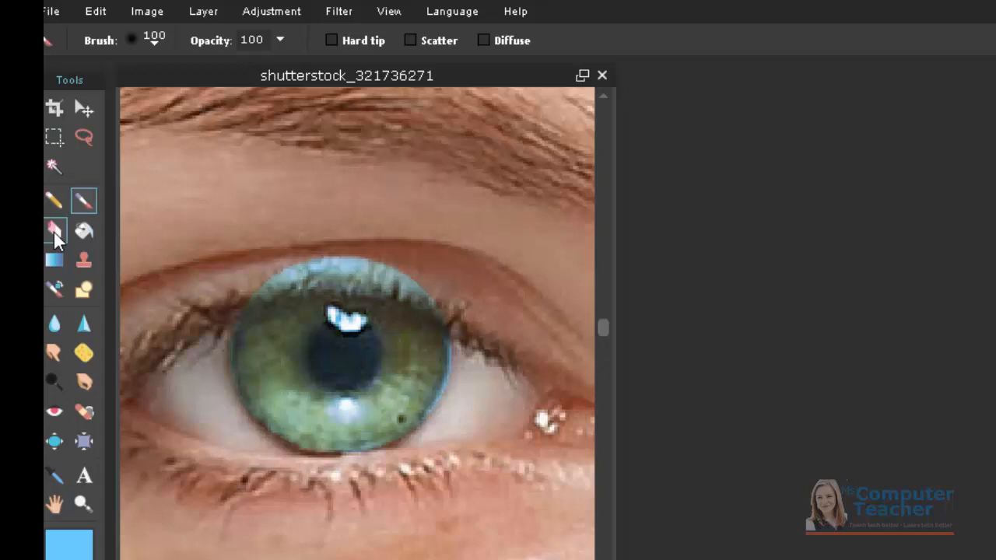
mouse_move(54, 231)
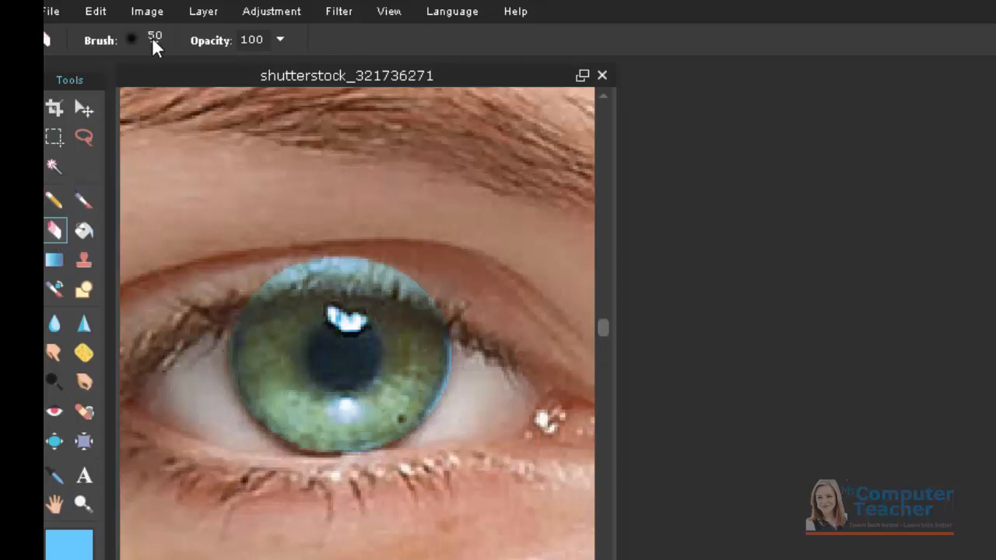
Set the eraser brush size to 50.
left_click(132, 40)
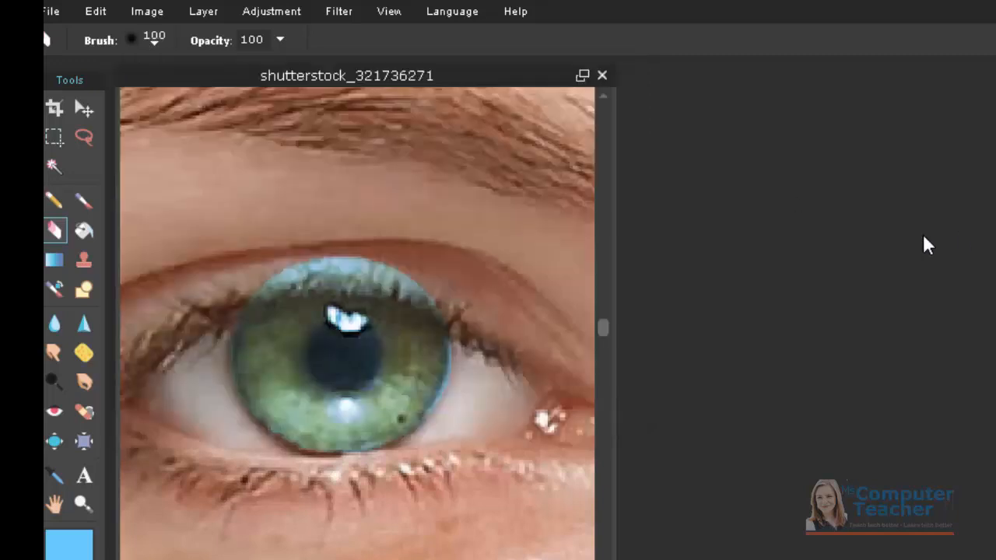
mouse_move(236, 39)
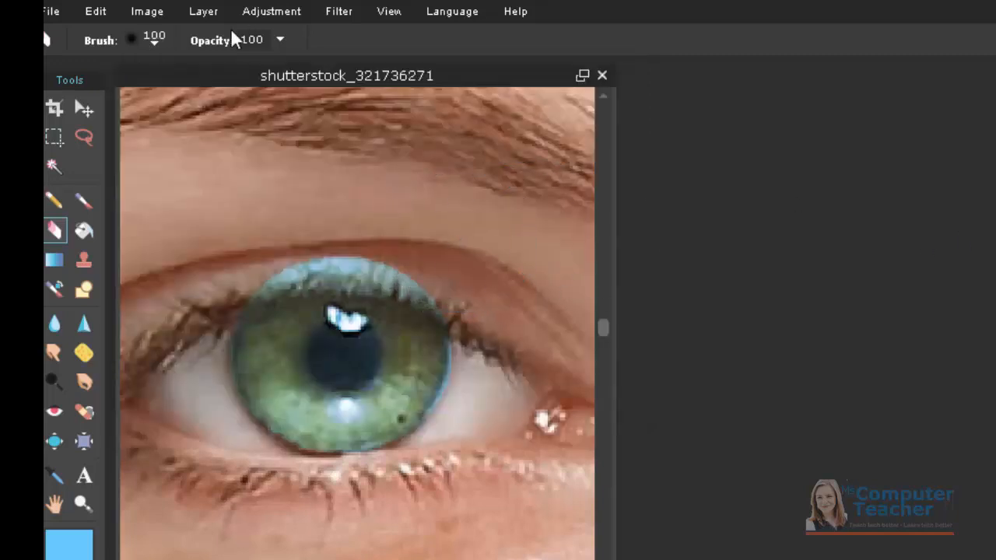
left_click(154, 40)
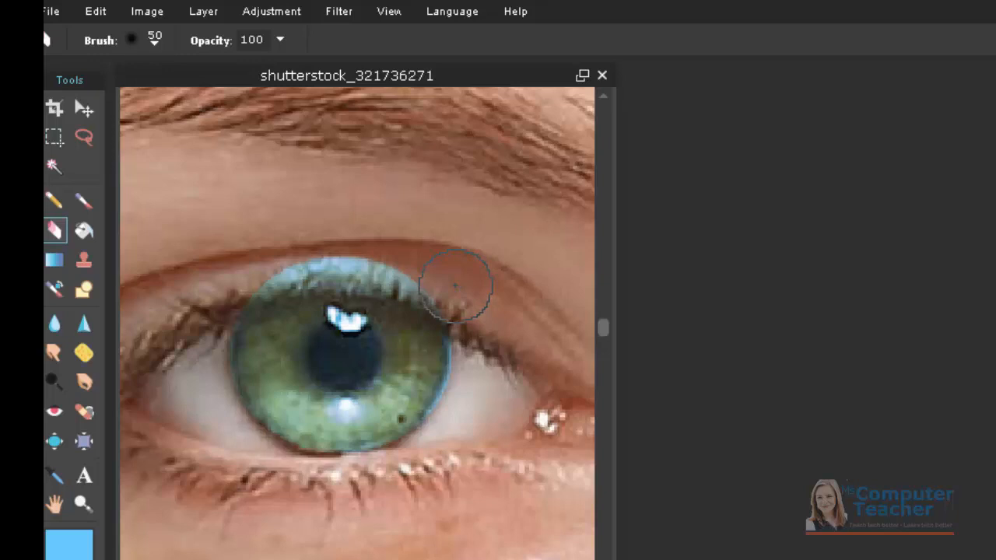
mouse_move(417, 257)
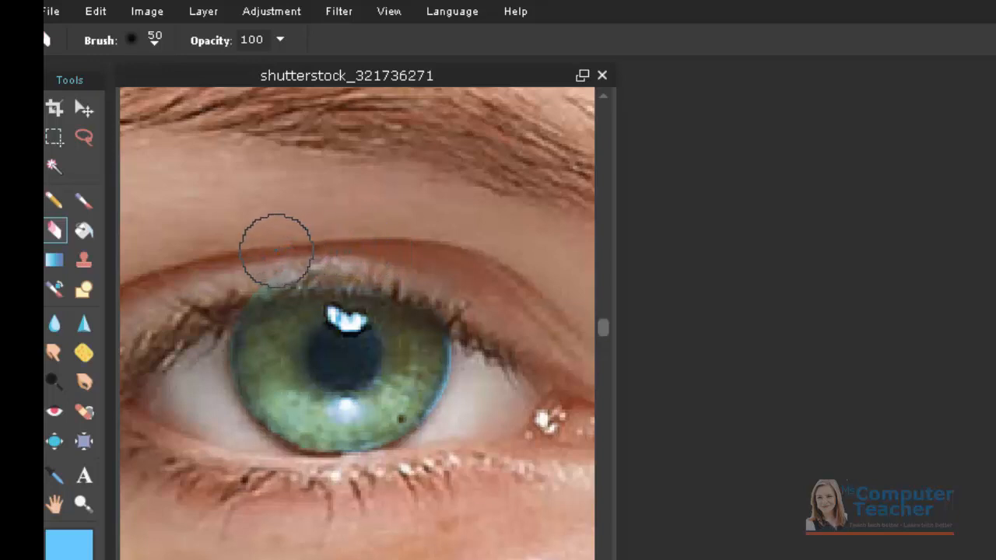
mouse_move(248, 257)
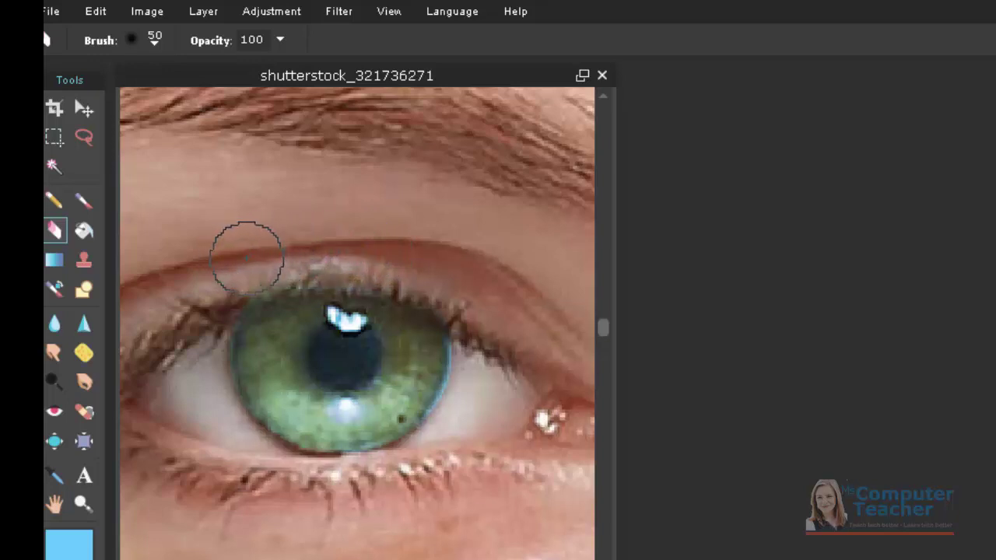
mouse_move(362, 255)
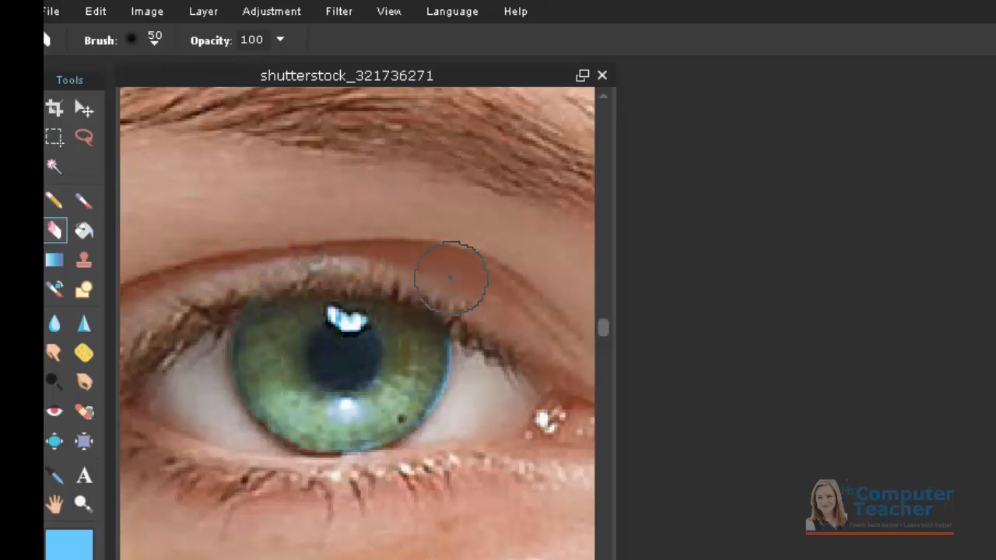
mouse_move(265, 248)
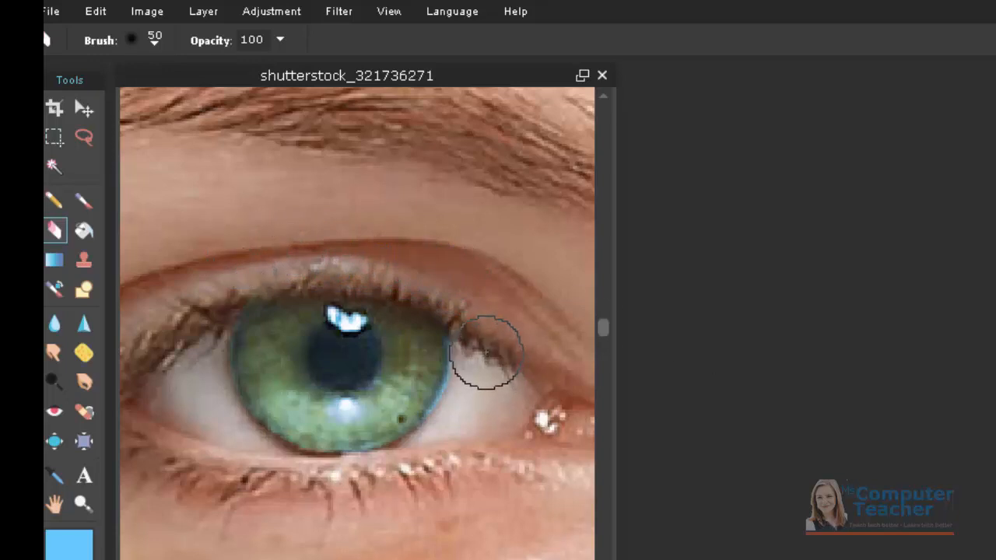
Reduce the eraser brush size to 25 and undo the last edit.
left_click(131, 40)
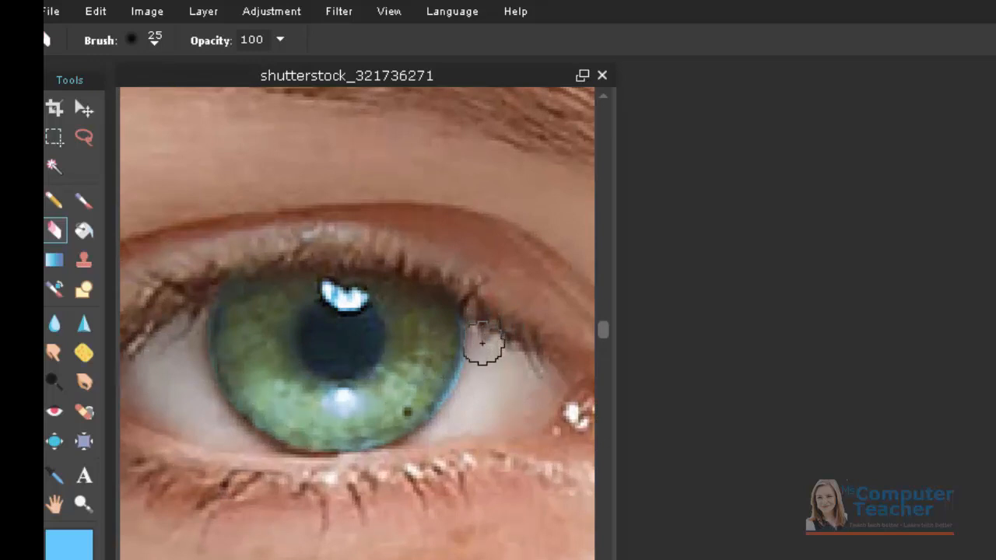
mouse_move(478, 382)
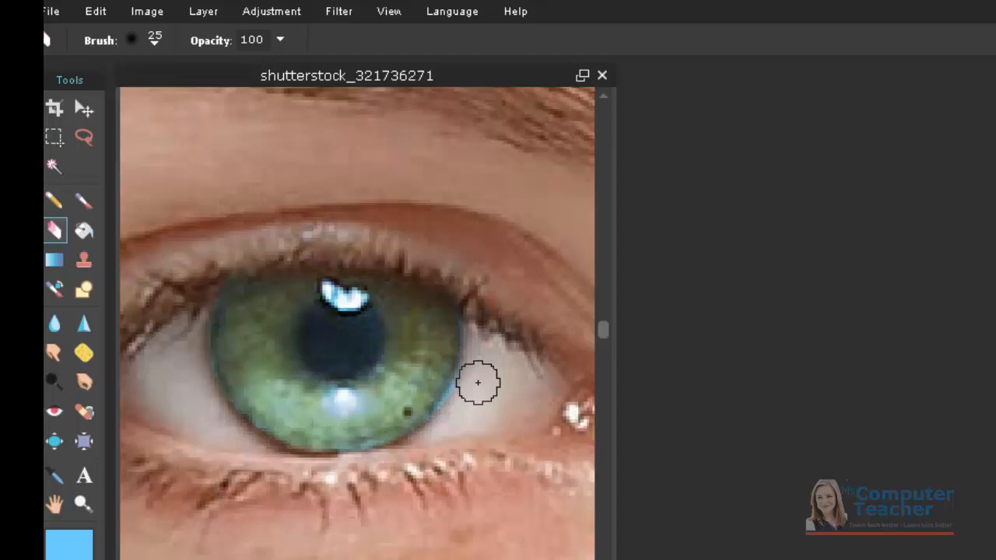
mouse_move(463, 414)
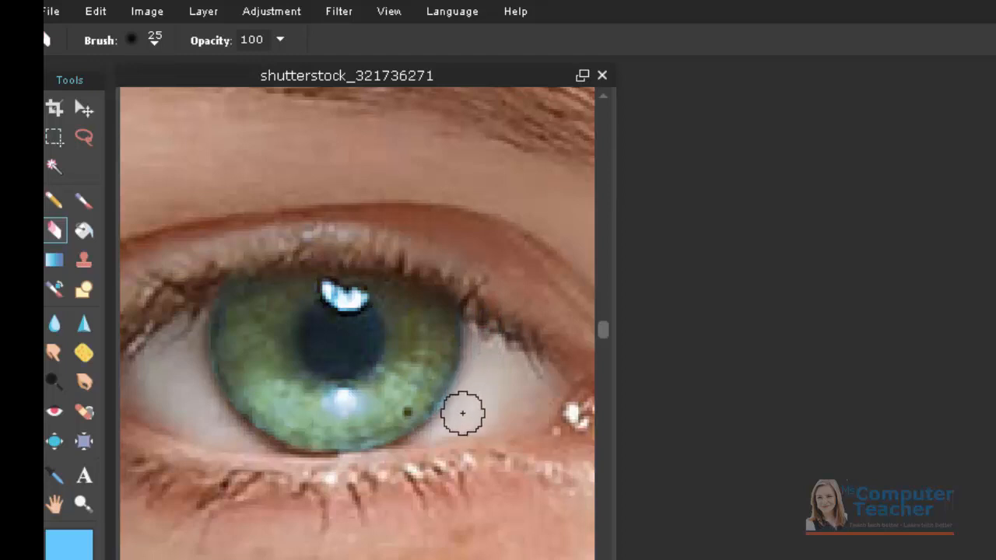
mouse_move(428, 449)
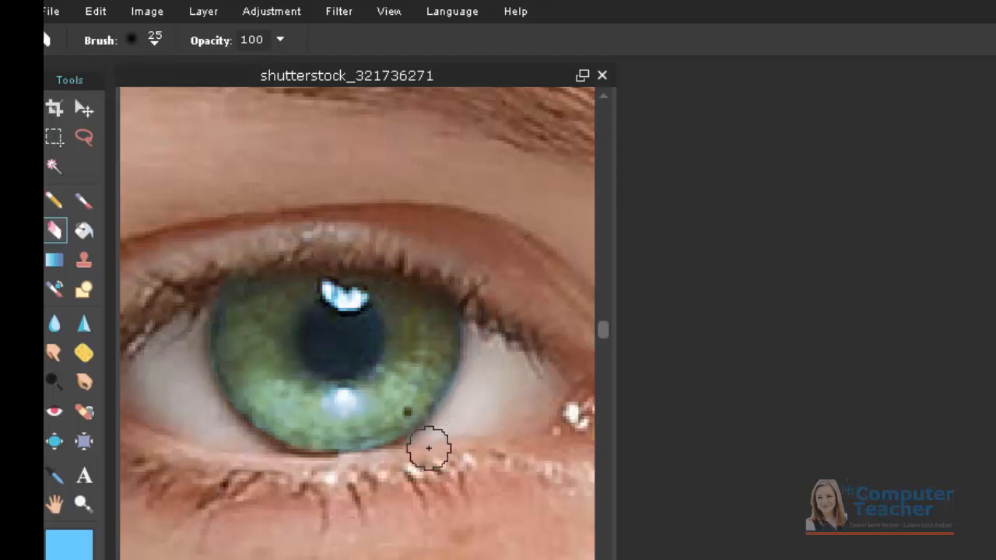
mouse_move(385, 469)
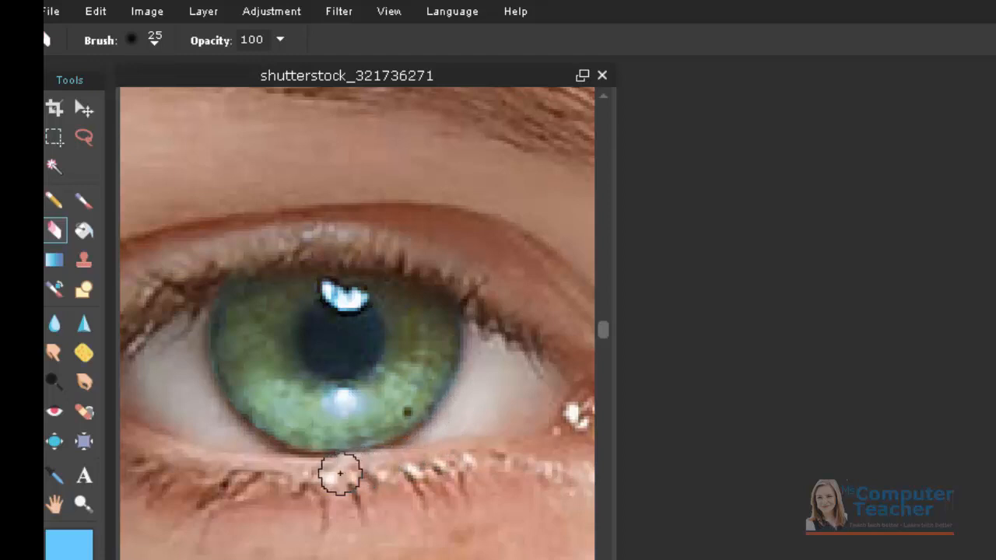
mouse_move(207, 265)
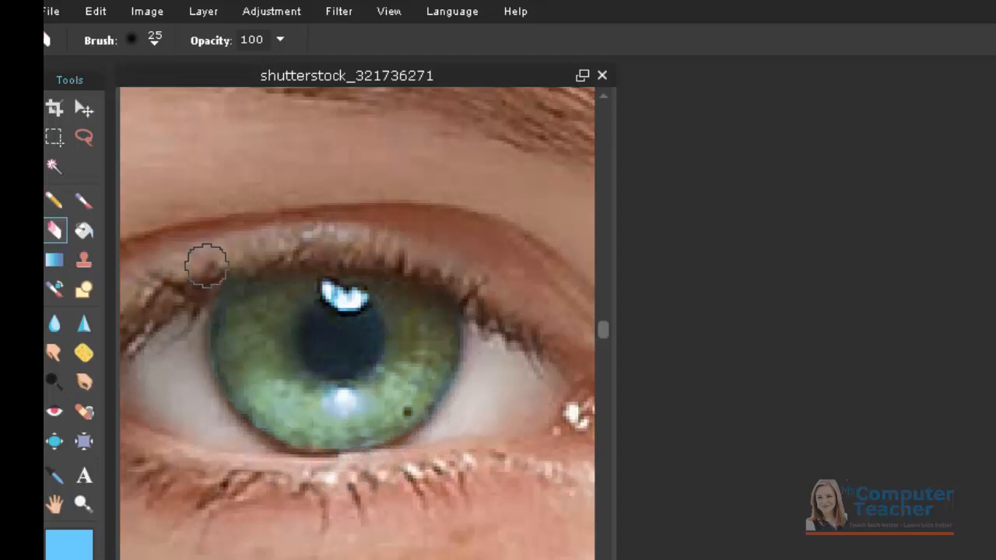
mouse_move(191, 292)
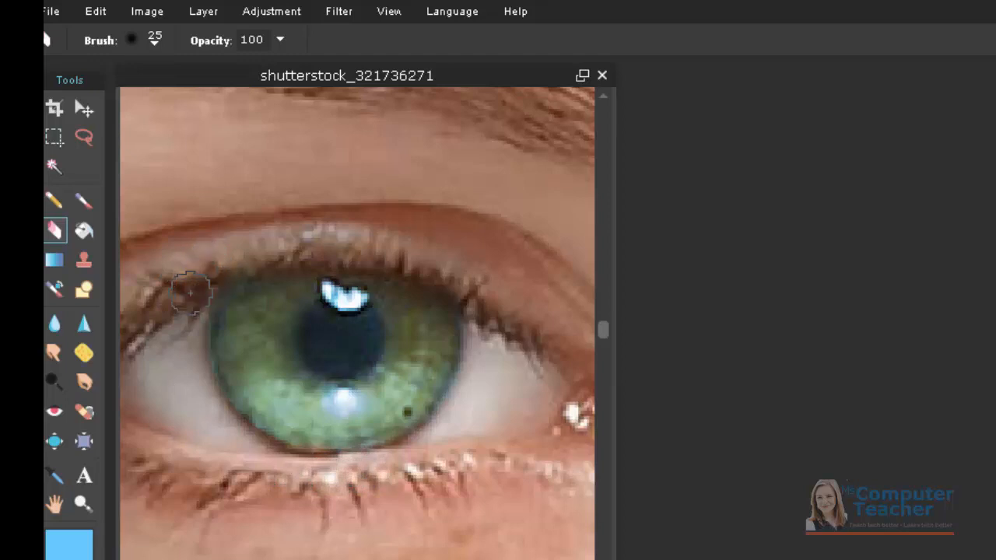
mouse_move(183, 343)
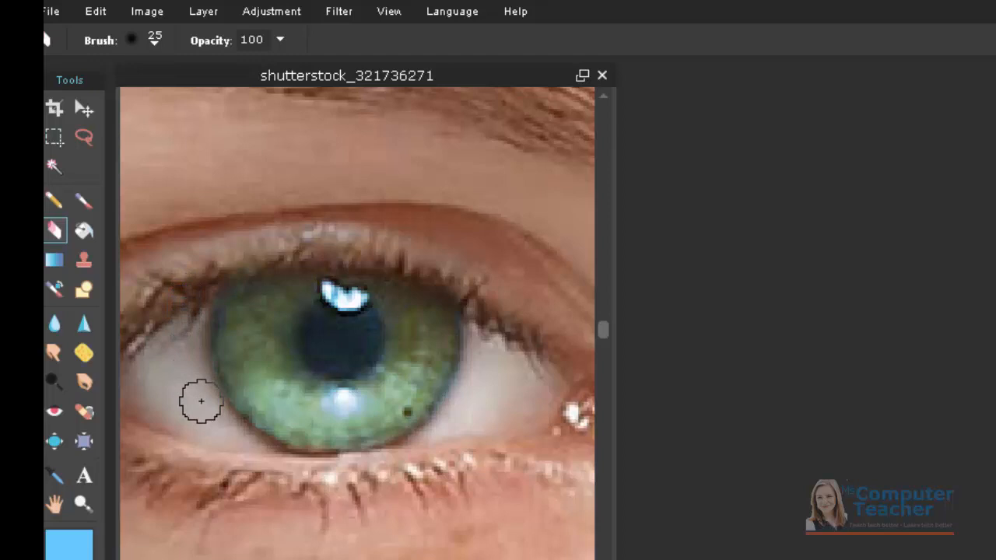
mouse_move(208, 403)
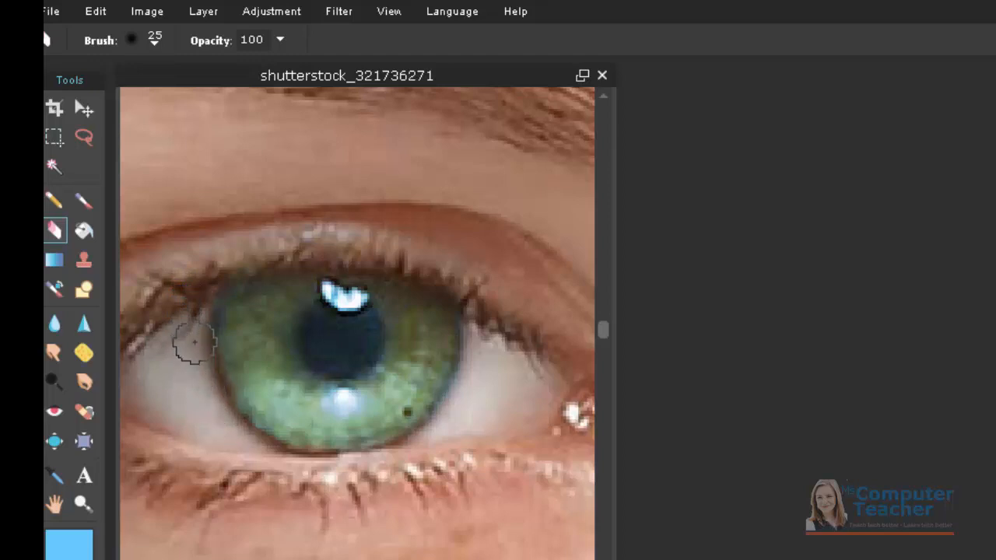
key("ctrl+z")
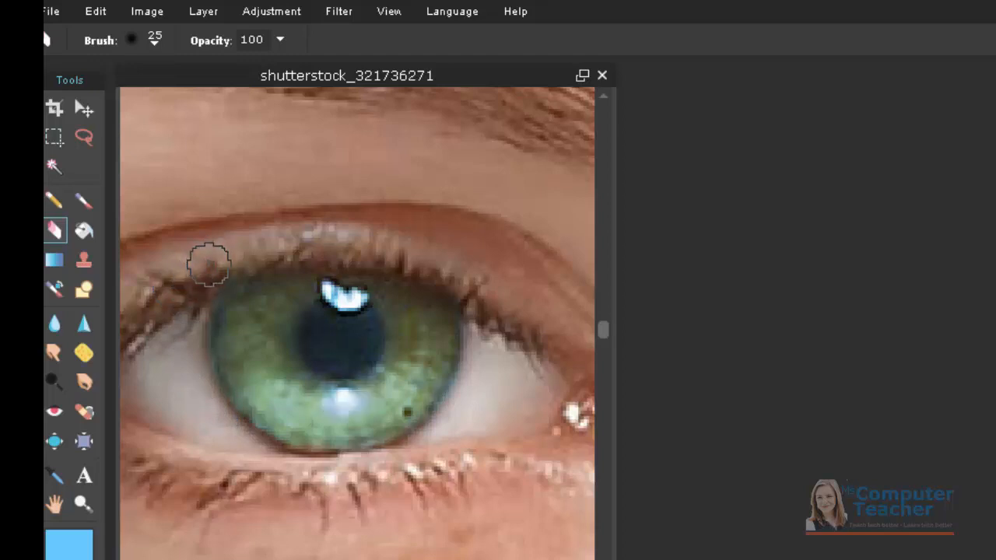
mouse_move(187, 335)
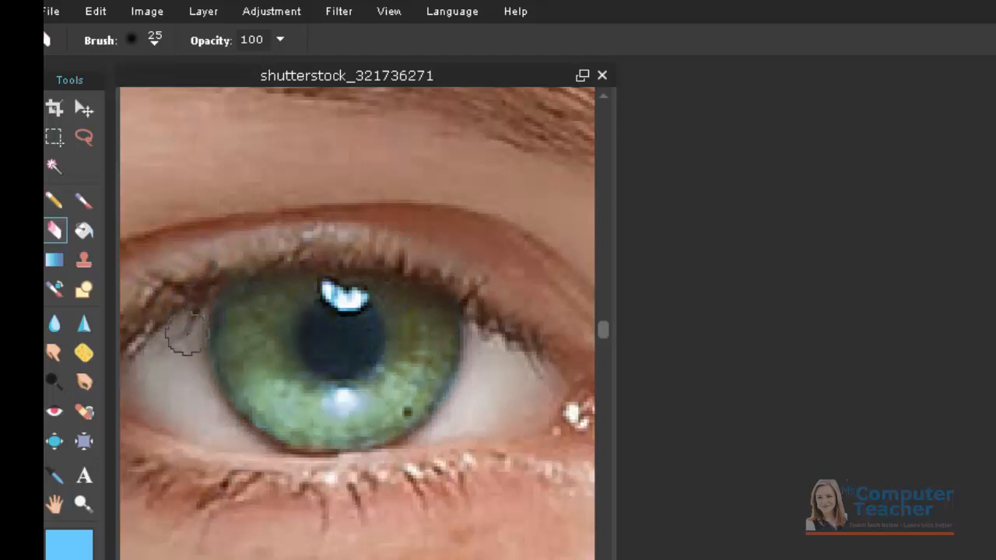
mouse_move(201, 409)
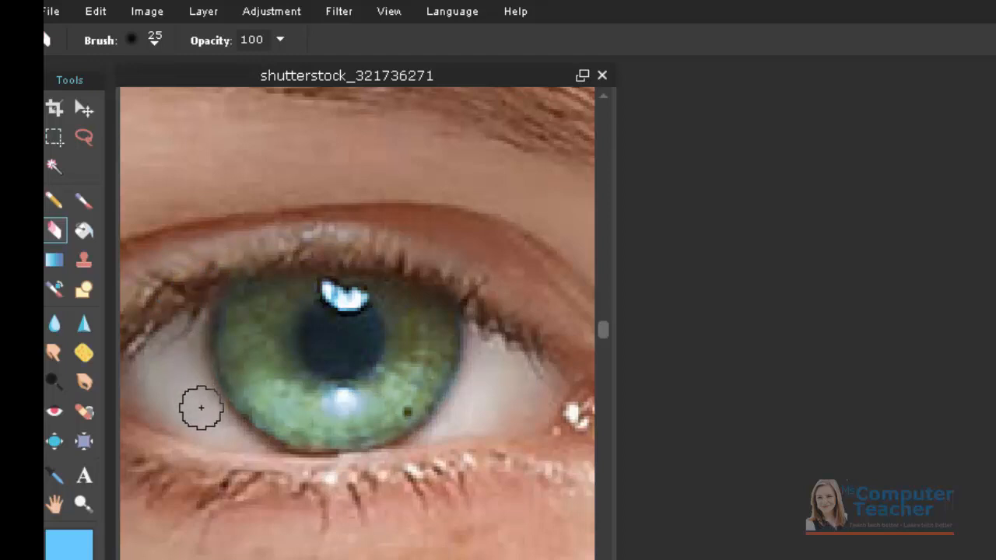
mouse_move(932, 546)
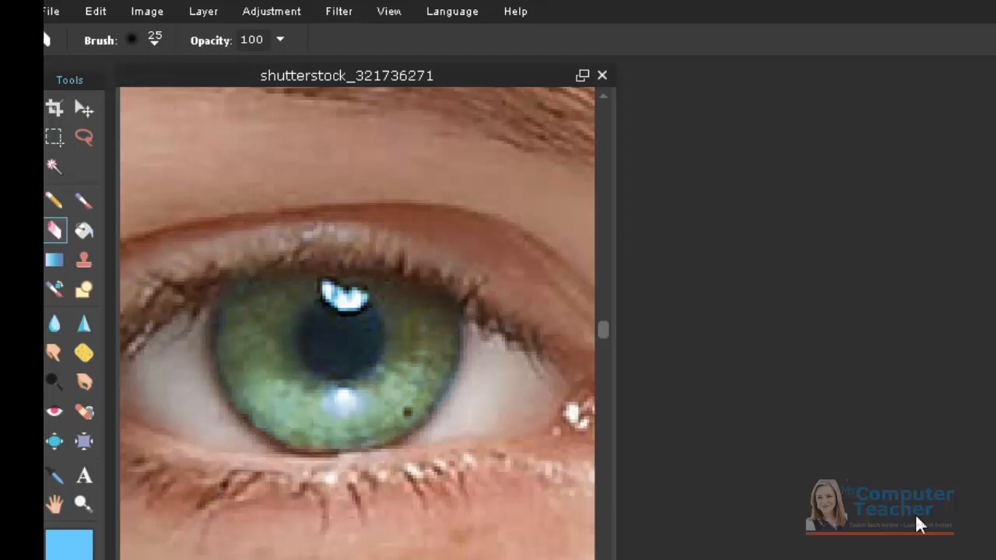
mouse_move(917, 510)
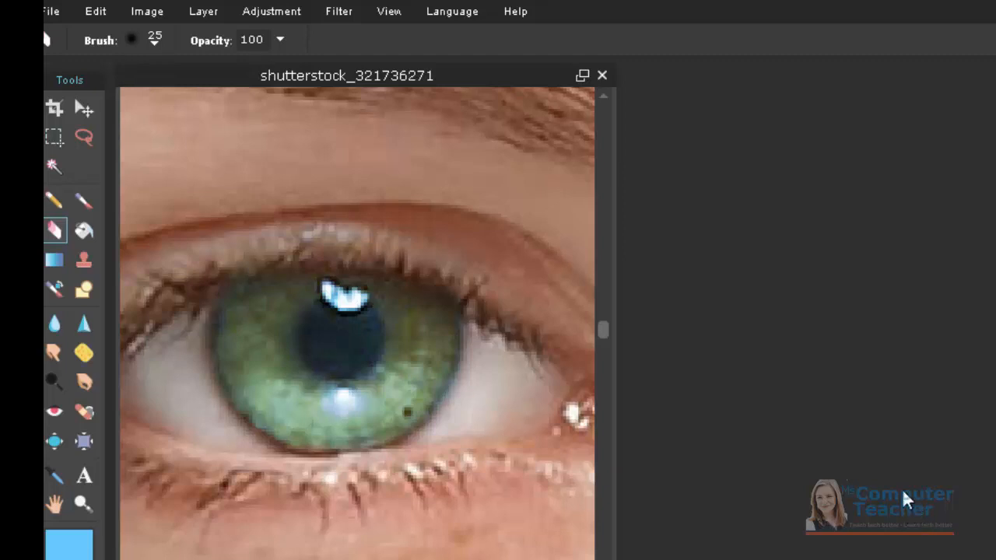
mouse_move(270, 11)
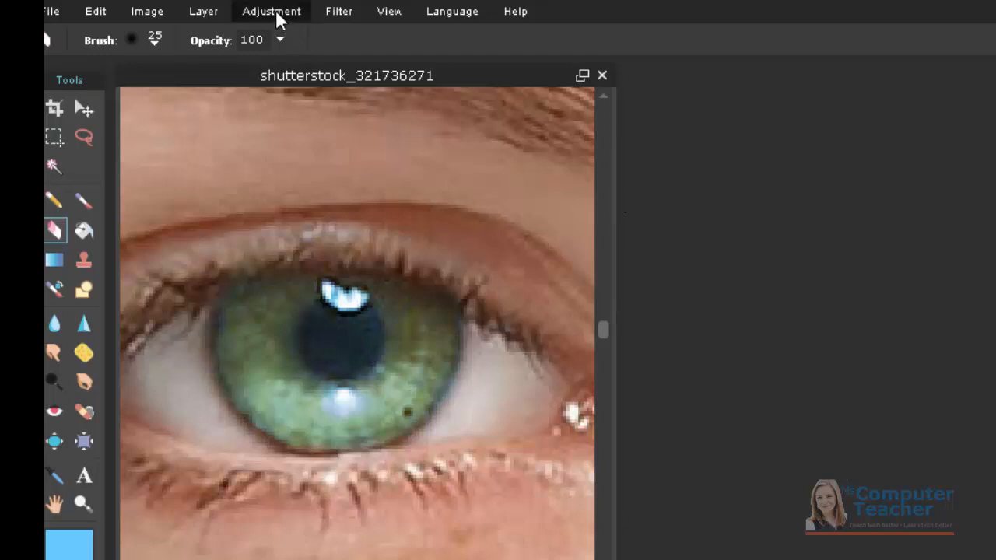
Apply Curves from the Decrease Contrast preset with the midpoint pulled down to darken the first iris.
left_click(272, 11)
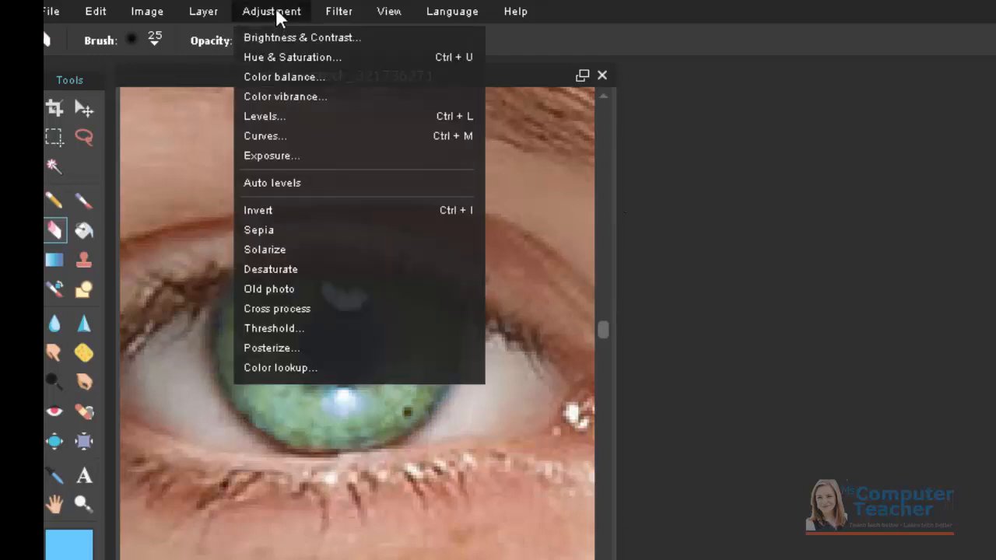
mouse_move(264, 136)
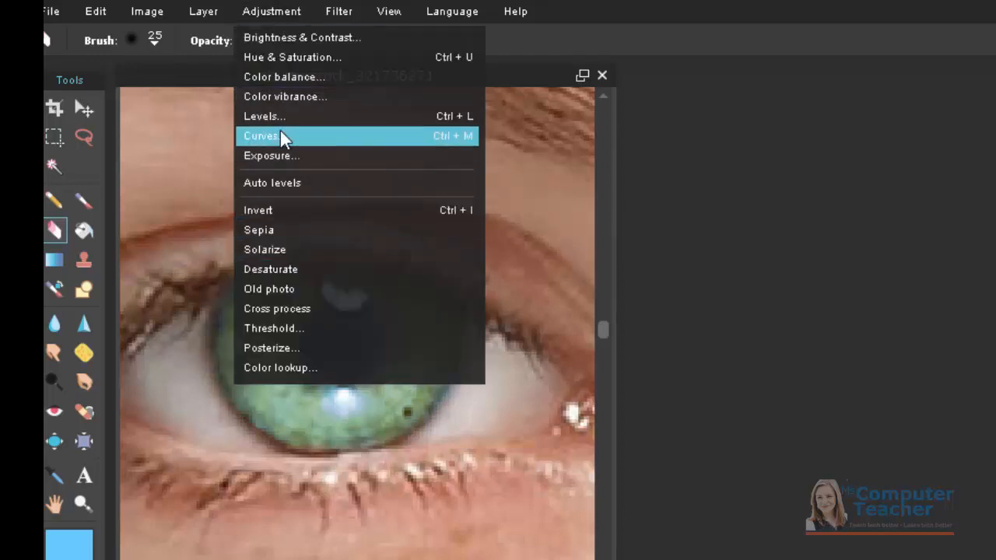
left_click(261, 136)
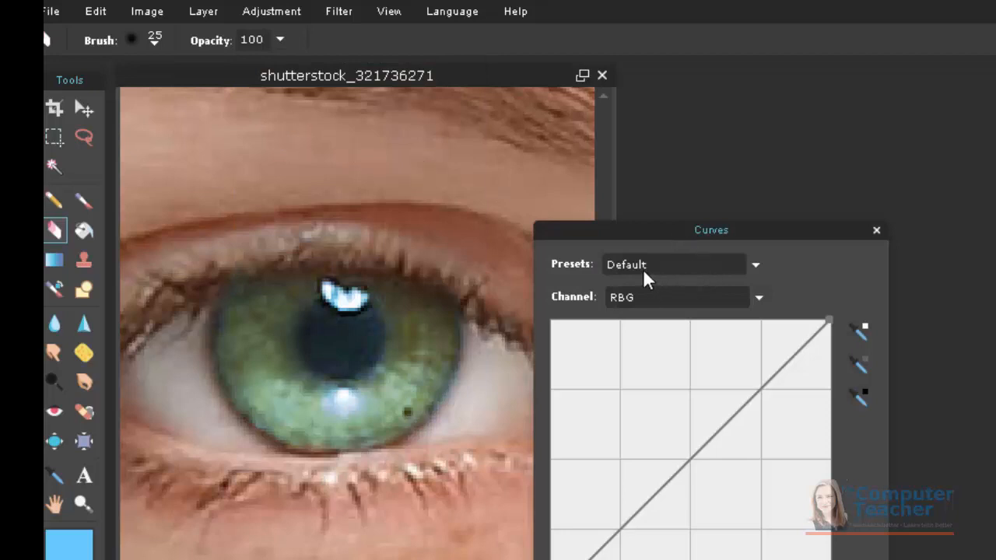
left_click(753, 264)
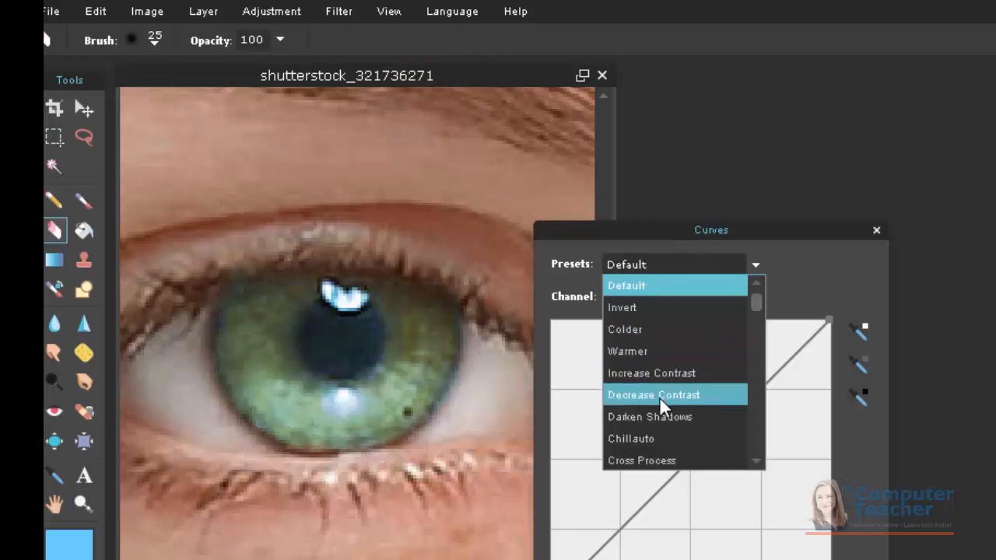
left_click(654, 394)
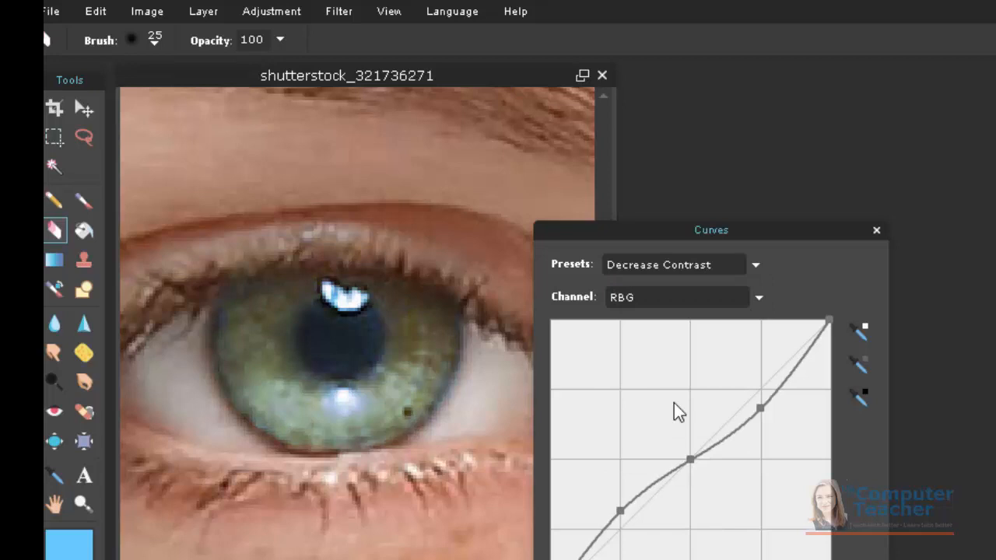
left_click_drag(688, 459, 724, 485)
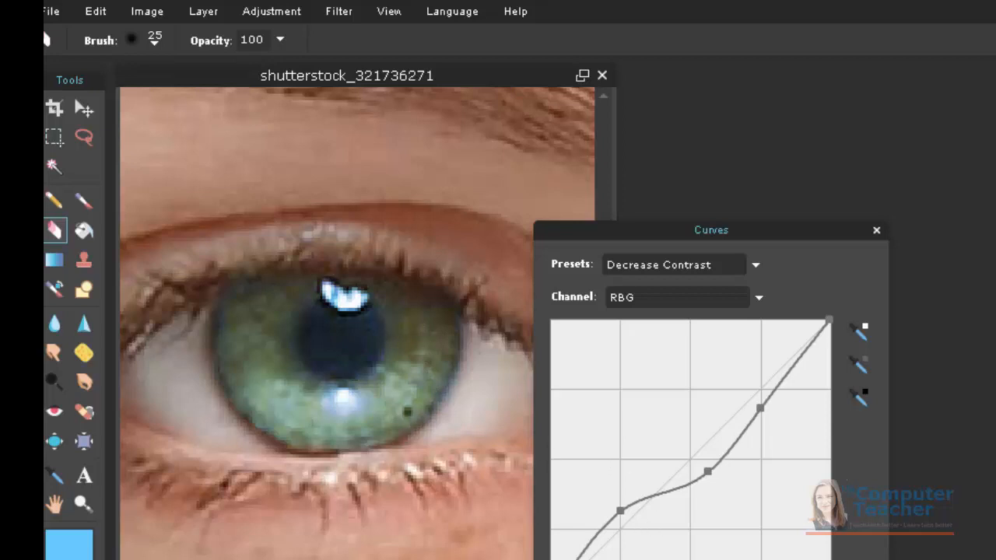
left_click(876, 230)
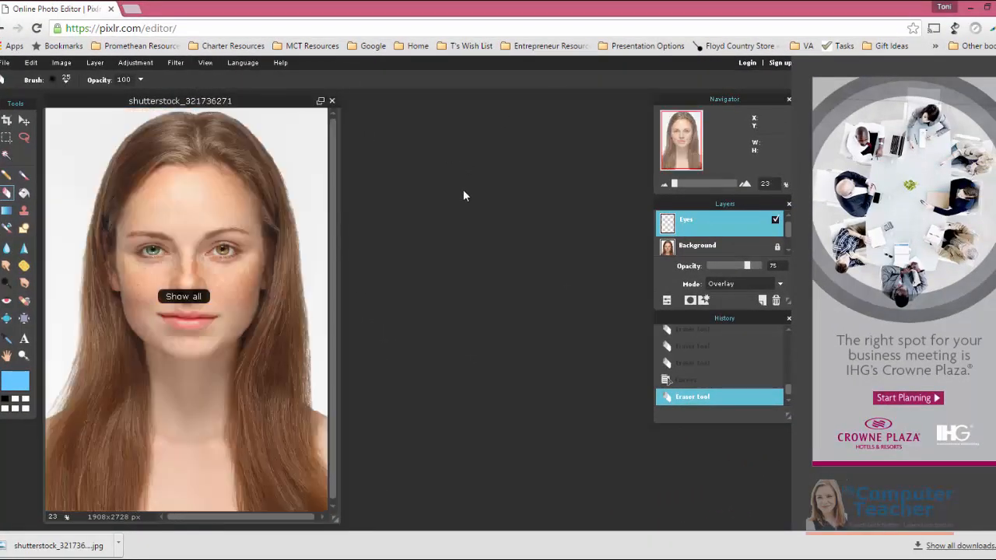
mouse_move(152, 265)
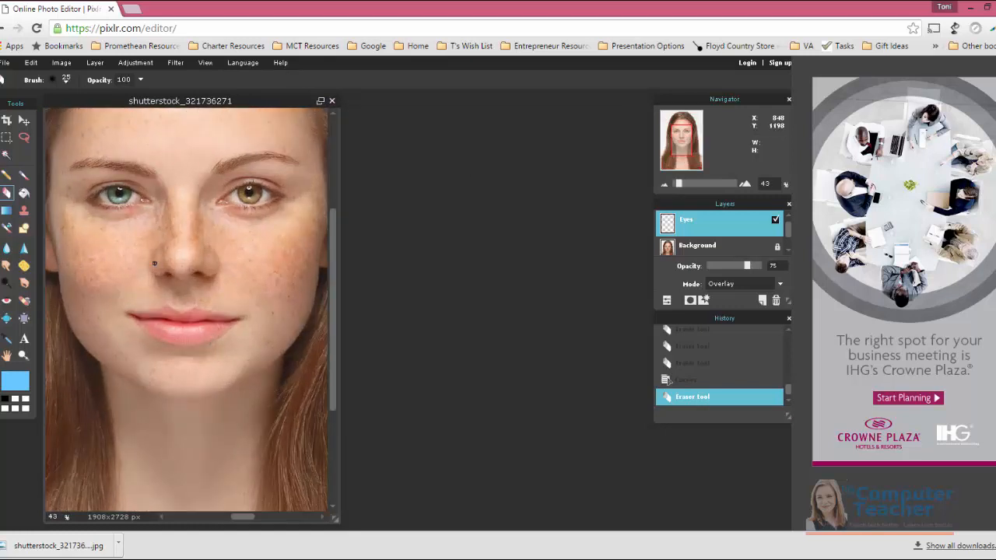
mouse_move(724, 258)
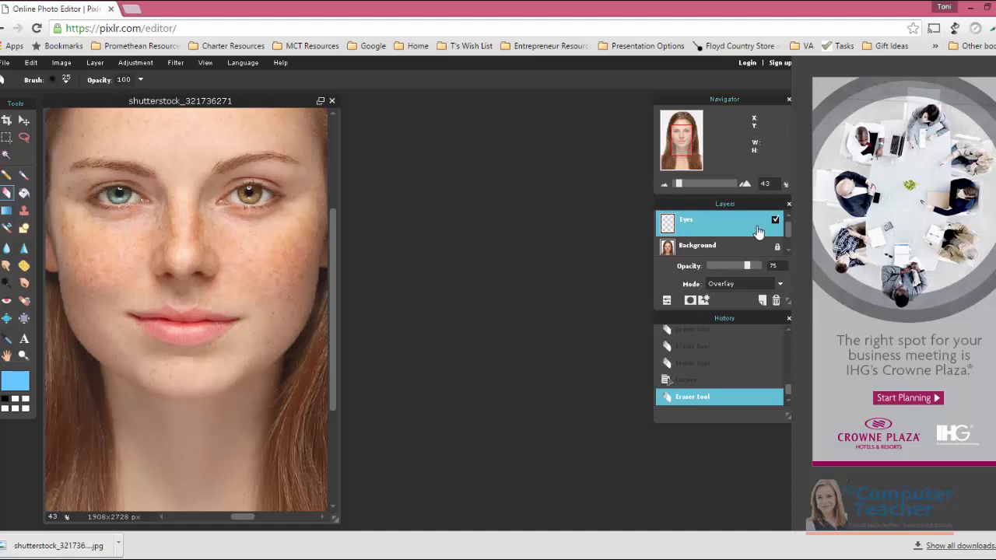
mouse_move(52, 199)
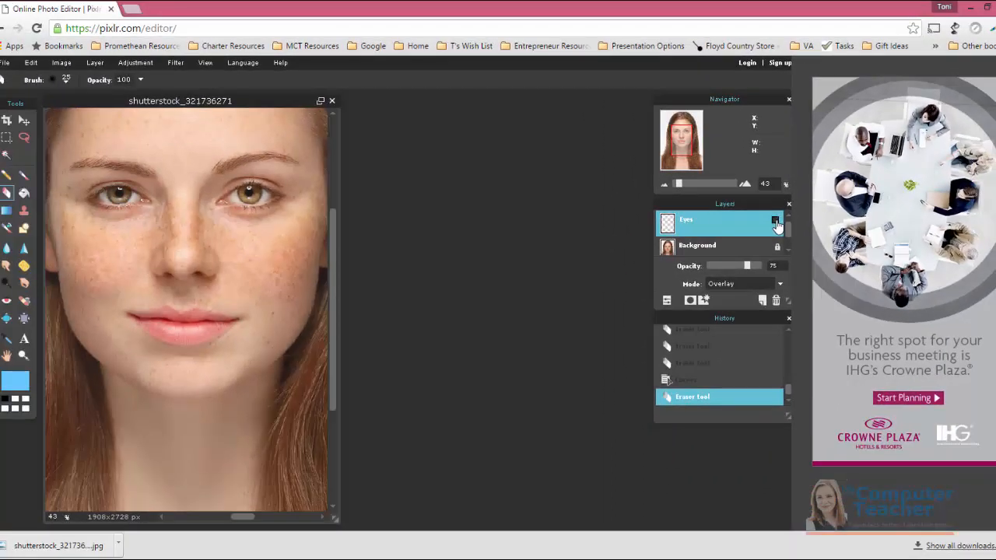
left_click(117, 195)
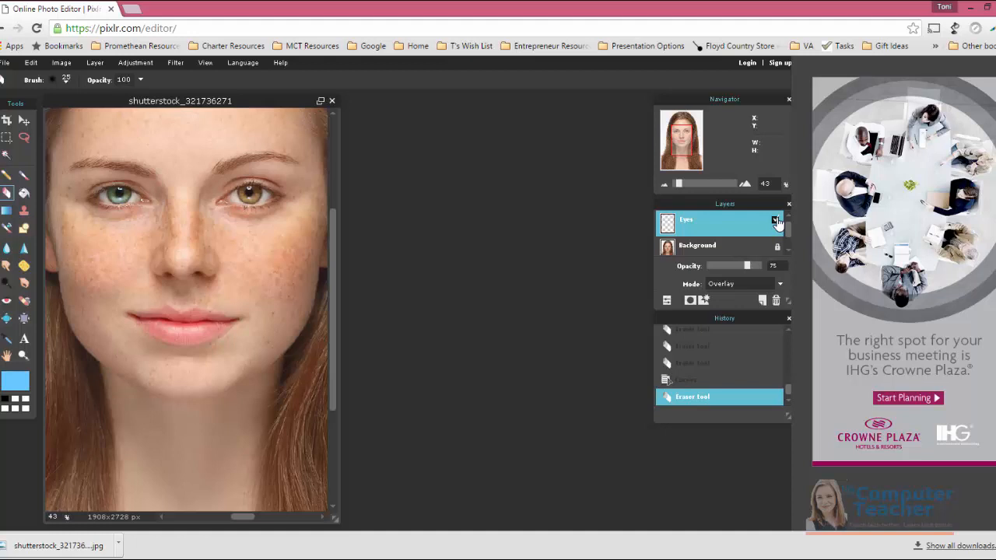
left_click(776, 220)
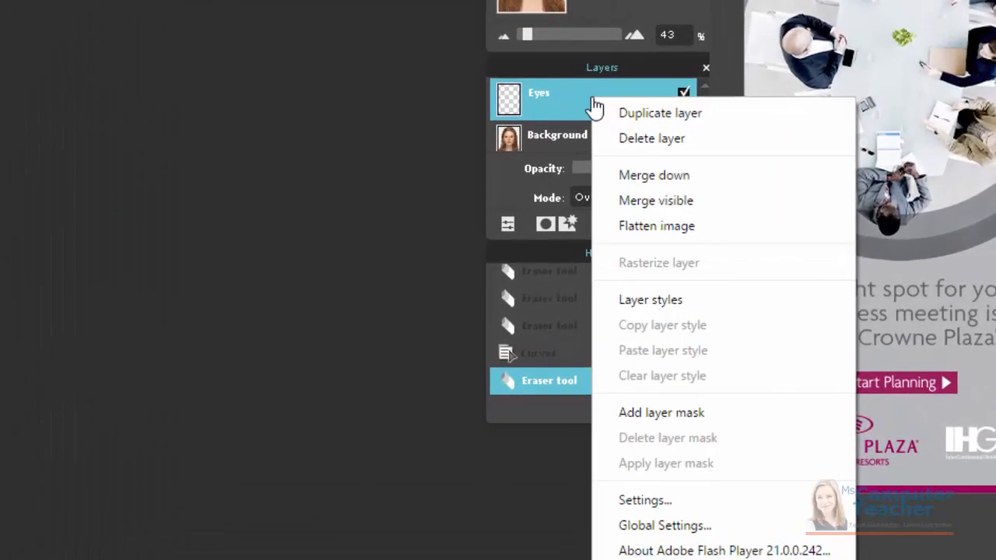
mouse_move(656, 226)
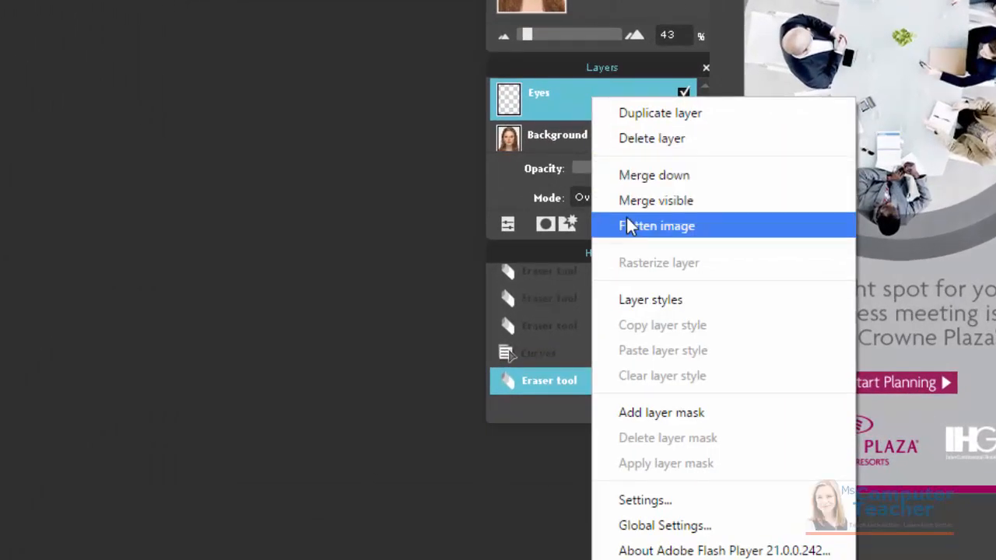
Close the Eyes layer options menu without flattening the layers.
left_click(657, 225)
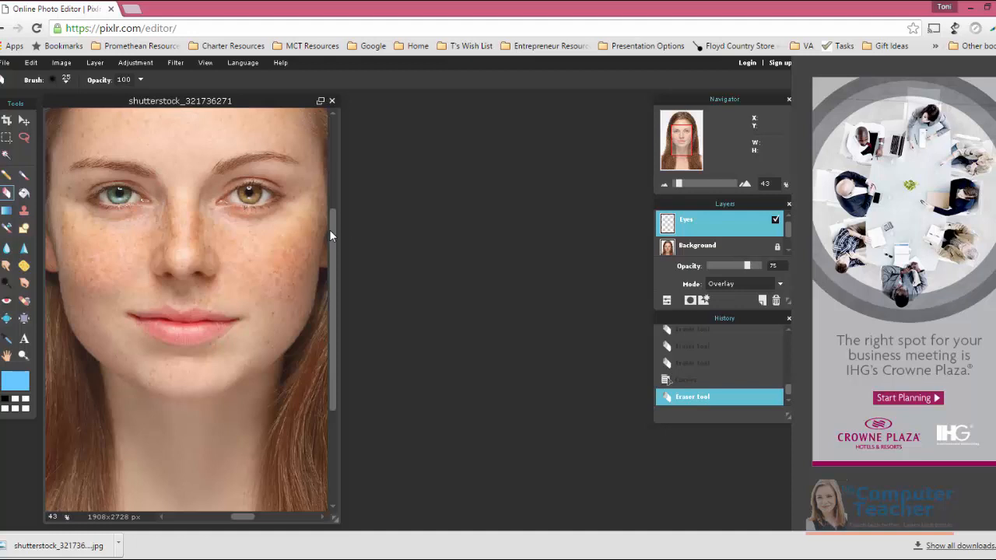
mouse_move(390, 240)
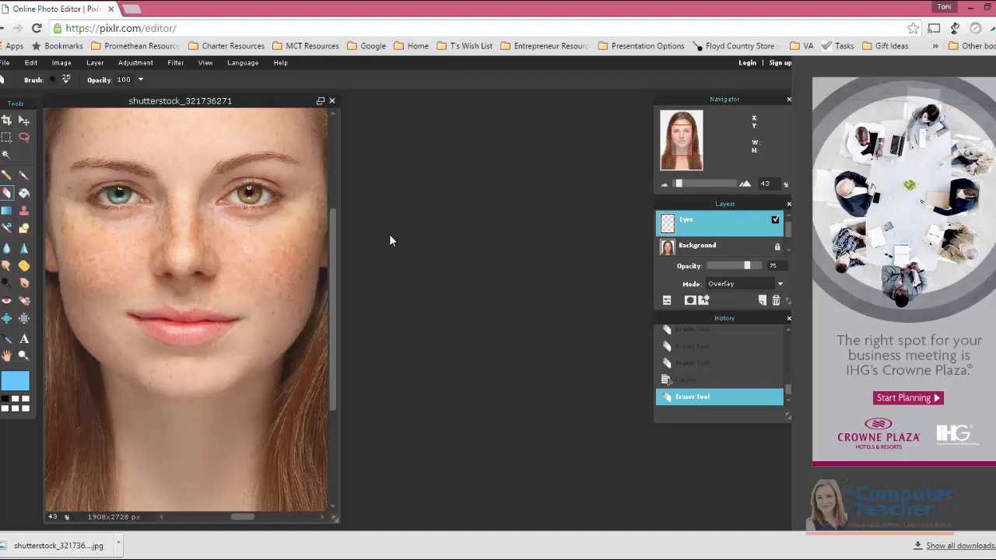
mouse_move(119, 211)
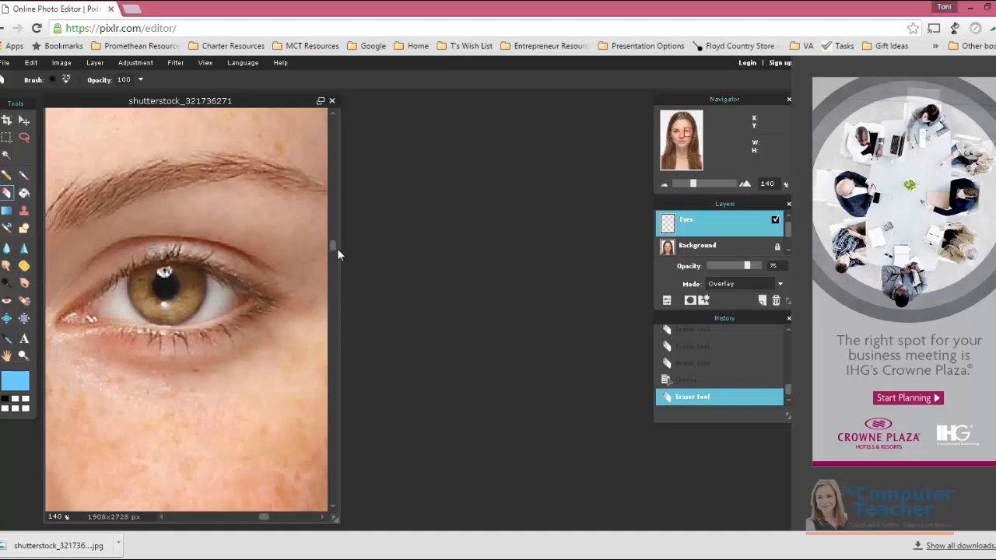
Make an elliptical selection fitted around the brown iris.
left_click(7, 138)
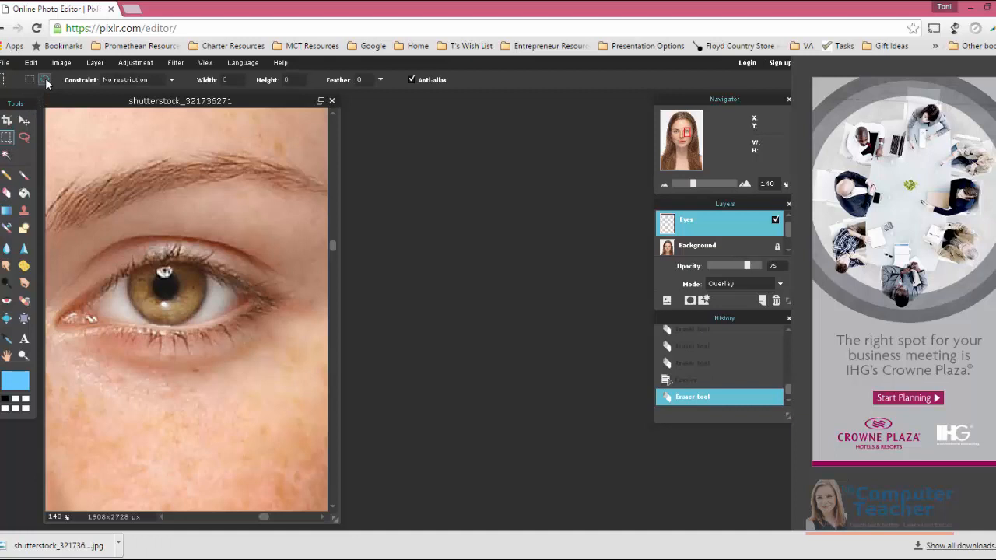
mouse_move(136, 258)
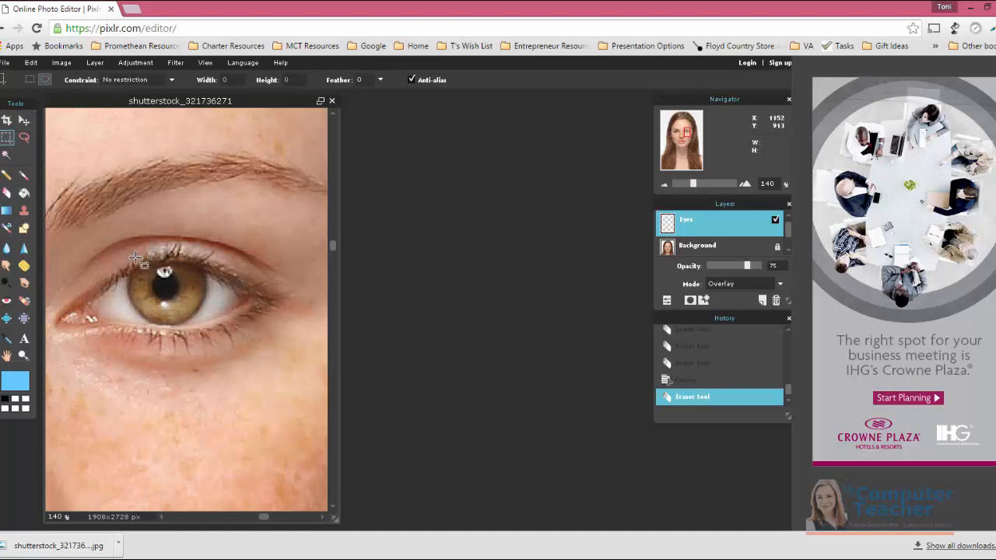
left_click_drag(136, 257, 140, 316)
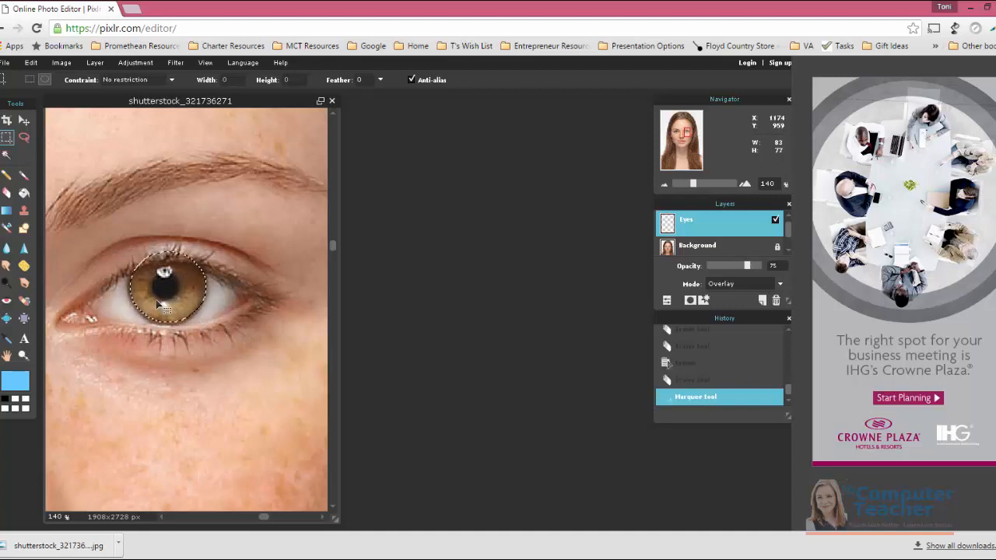
left_click_drag(168, 288, 171, 304)
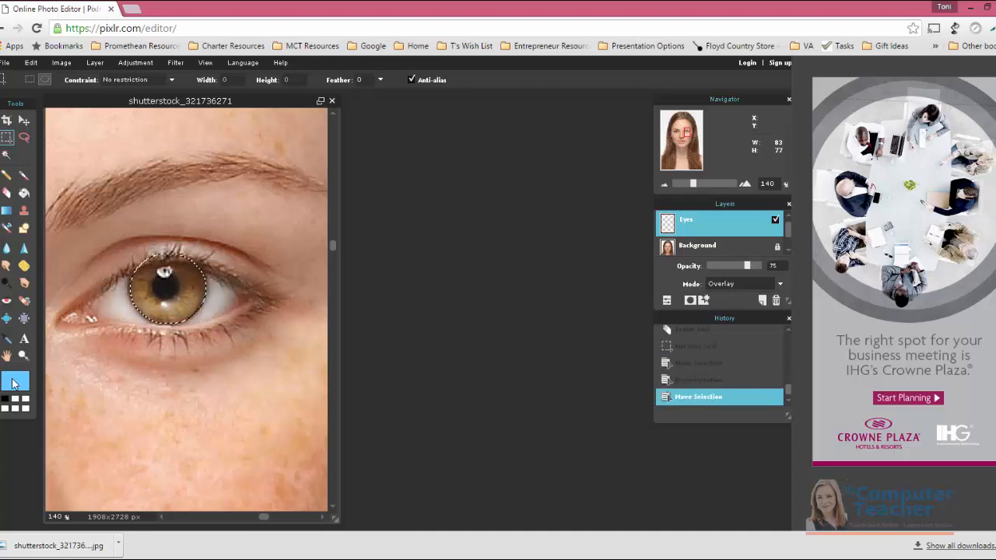
Paint light blue over the selected iris with the Brush.
left_click(15, 382)
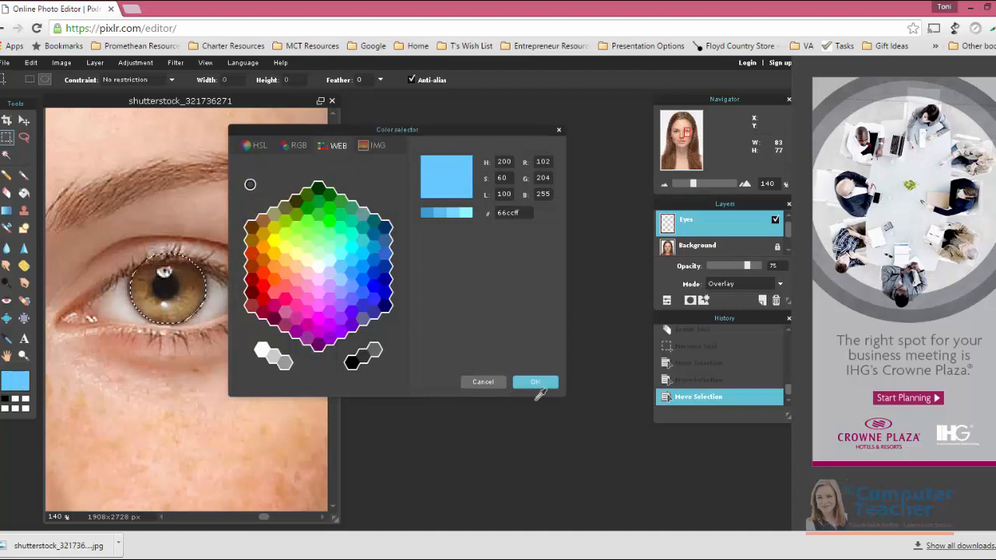
left_click(536, 382)
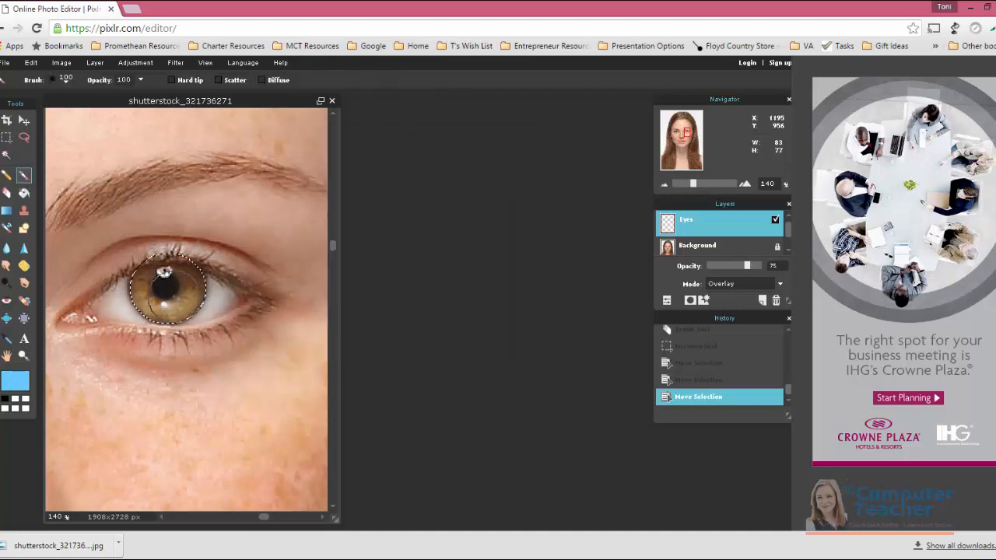
left_click(170, 288)
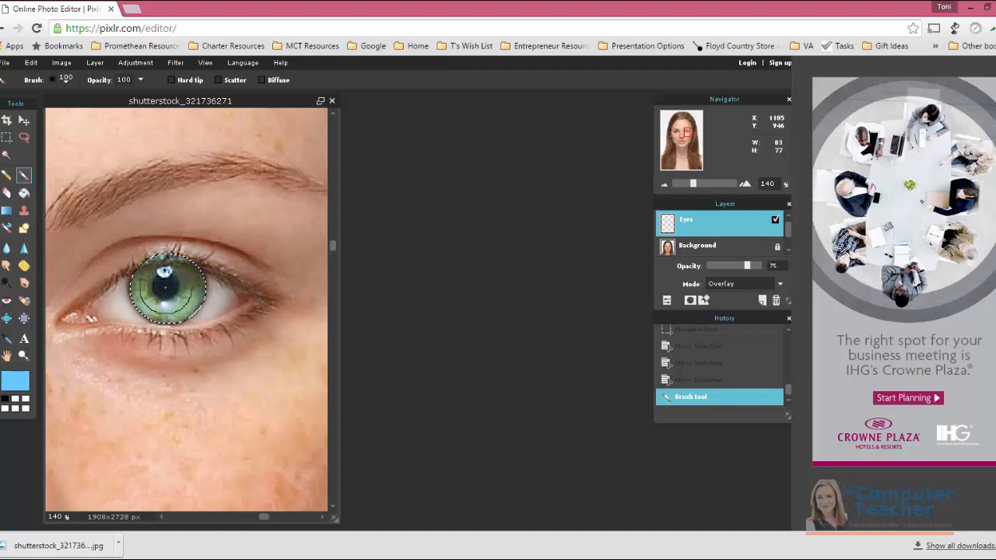
left_click(167, 292)
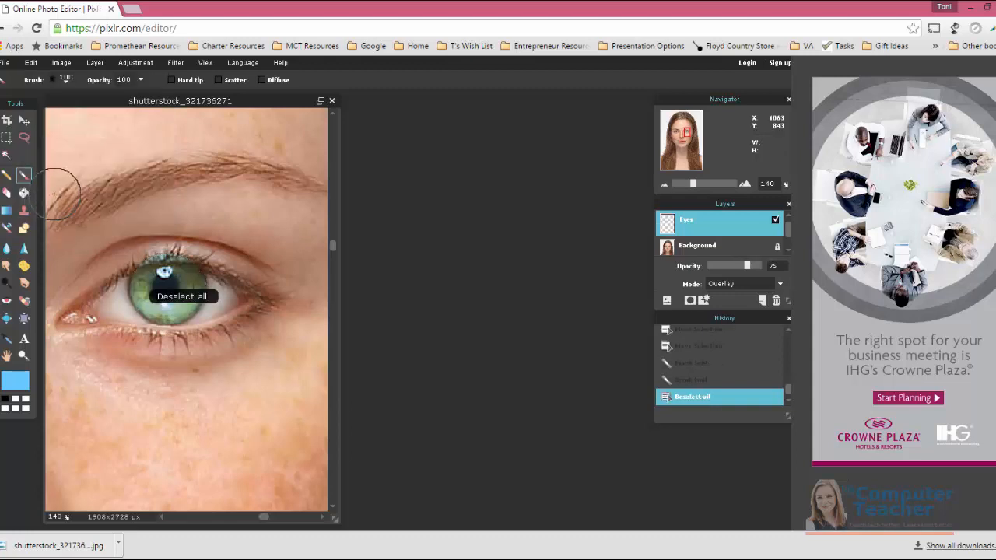
mouse_move(158, 247)
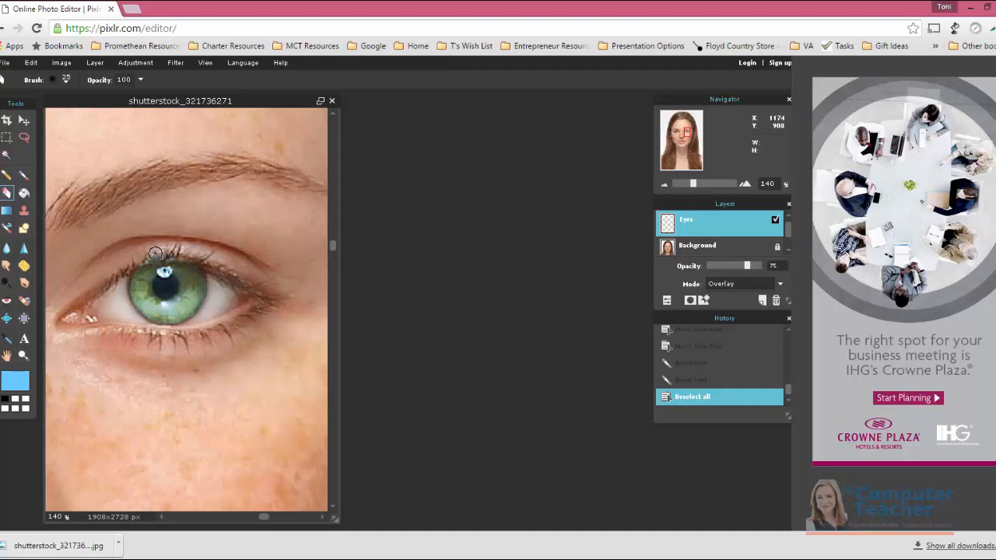
Switch to the Eraser to clean stray tint on the Eyes layer.
left_click(154, 252)
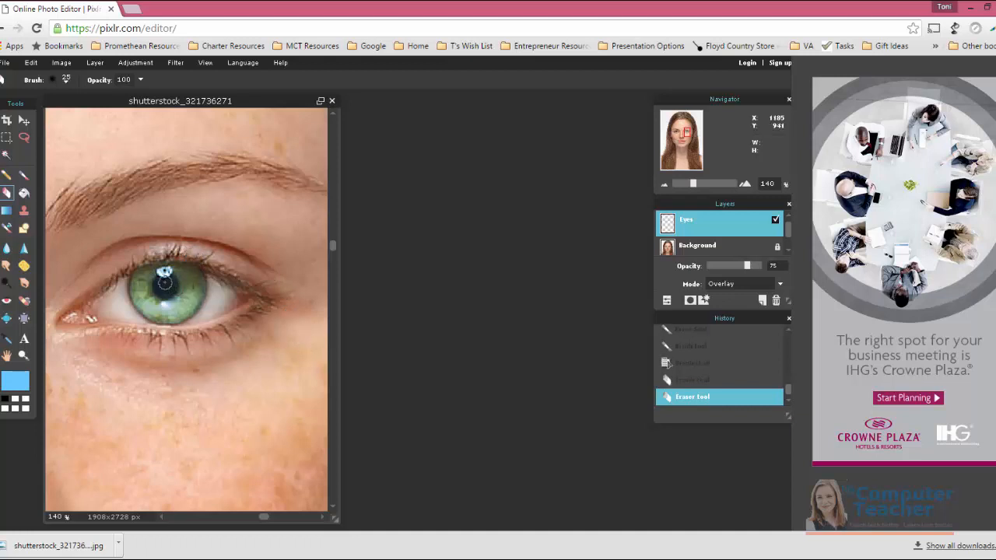
mouse_move(166, 285)
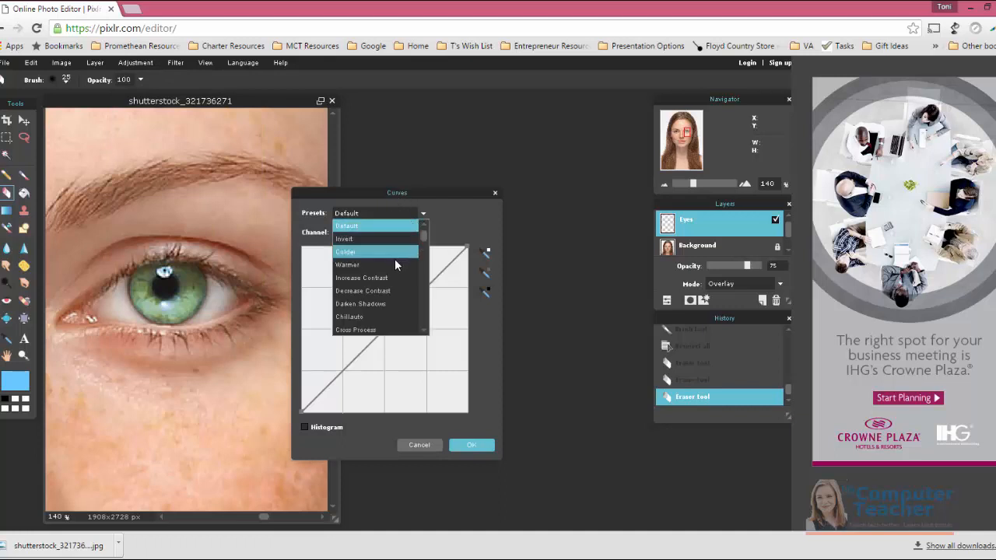
Apply a Decrease Contrast curve with the middle point lowered and fine-tuned to darken midtones.
left_click(361, 278)
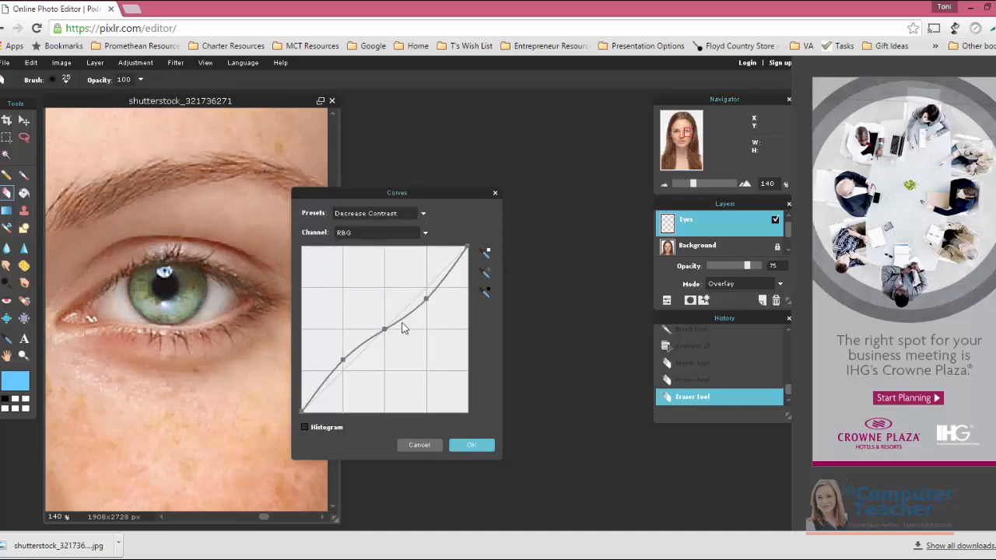
left_click_drag(385, 328, 411, 345)
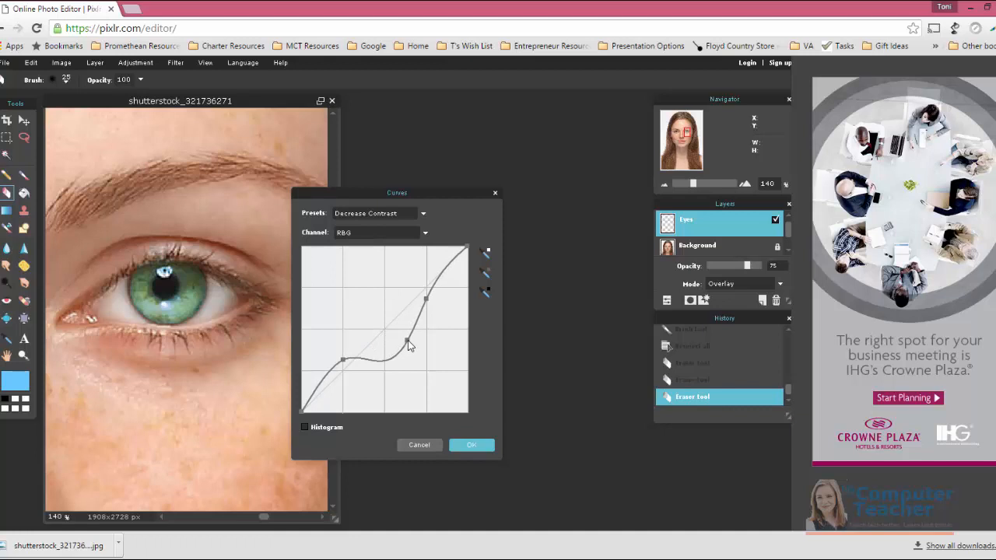
left_click_drag(411, 345, 400, 340)
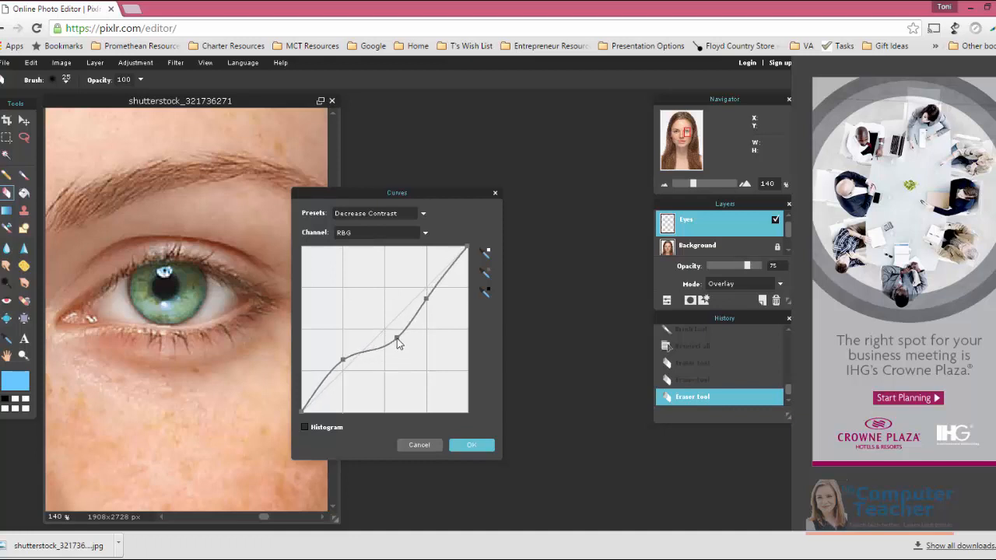
left_click(472, 445)
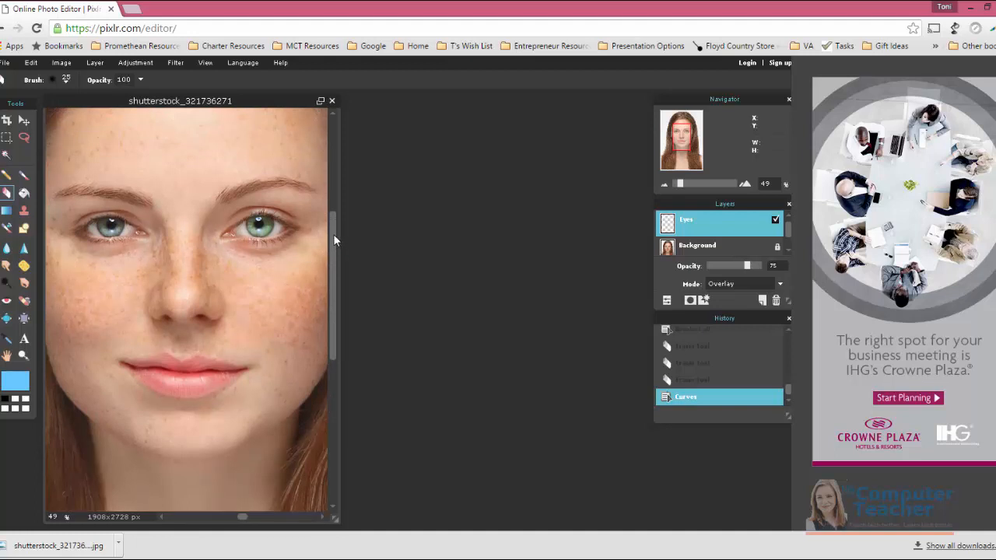
mouse_move(335, 238)
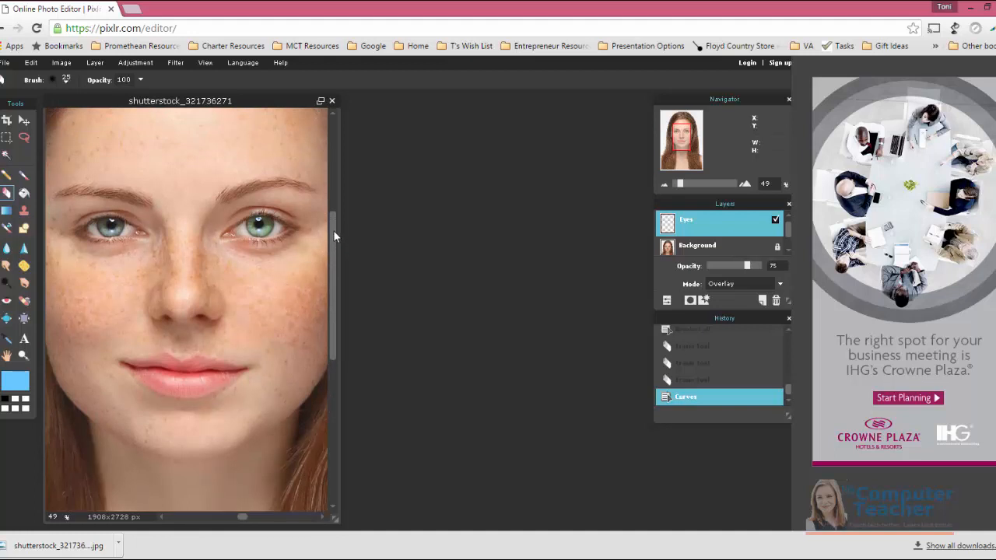